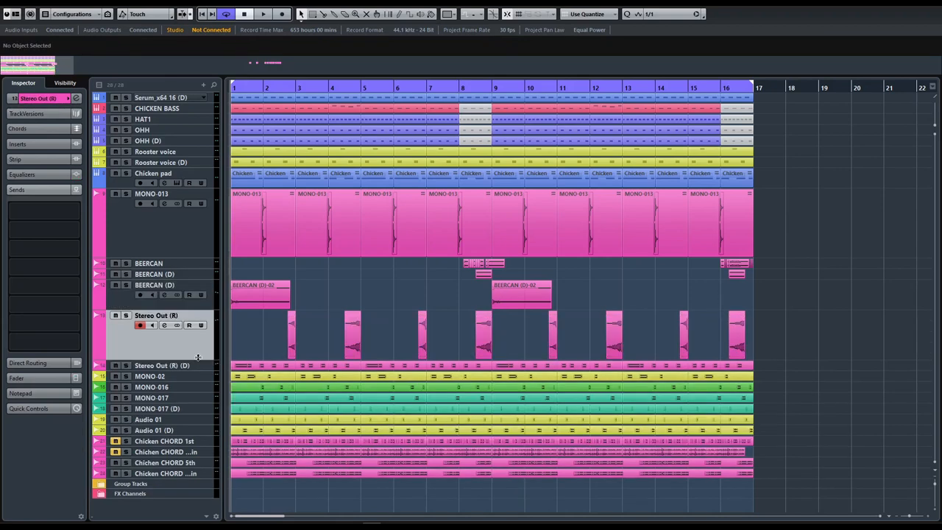
Open the chicken ensemble project to show its full arrangement
click(291, 336)
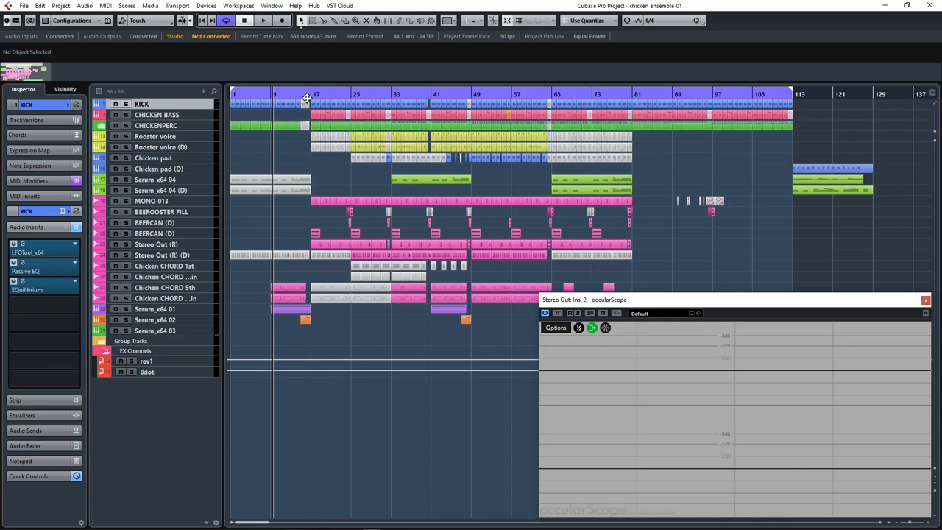
mouse_move(183, 245)
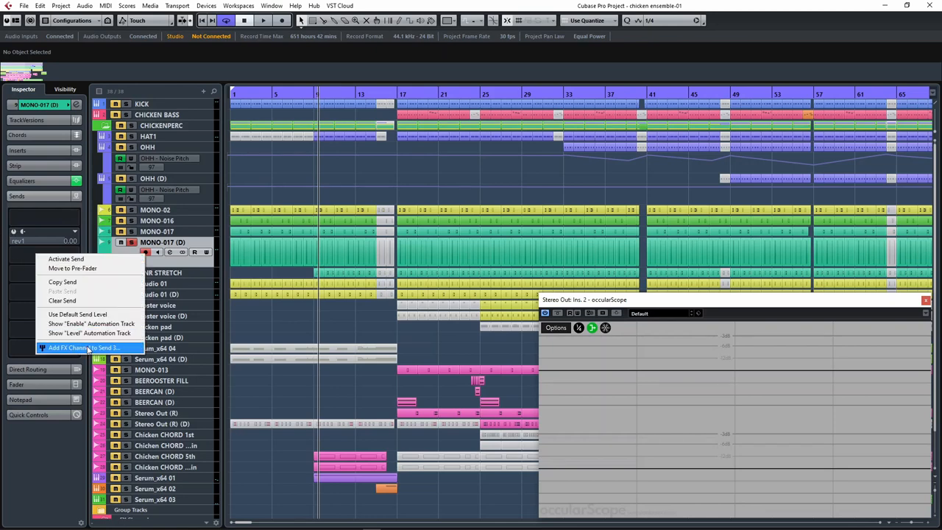
Cancel the Add FX Channel dialog and route Send 1 to the existing rev1 REVelation channel
click(82, 347)
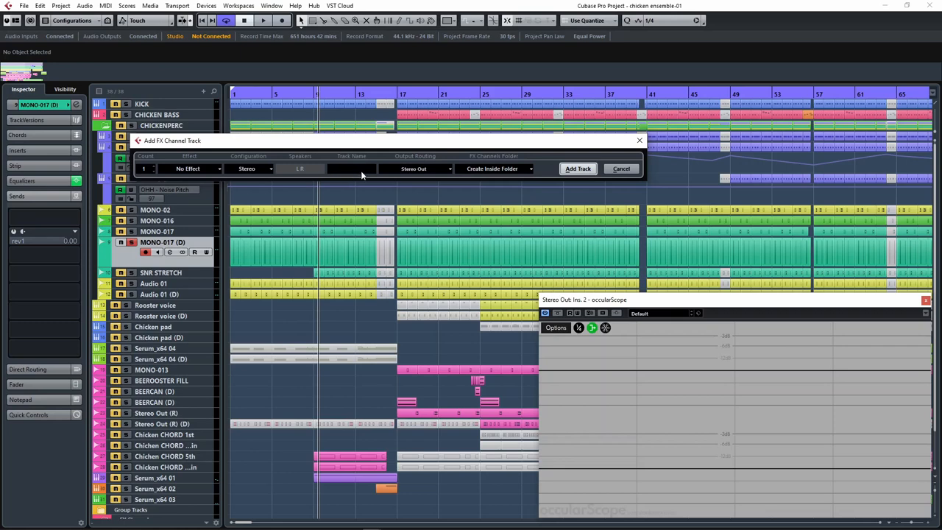
click(188, 167)
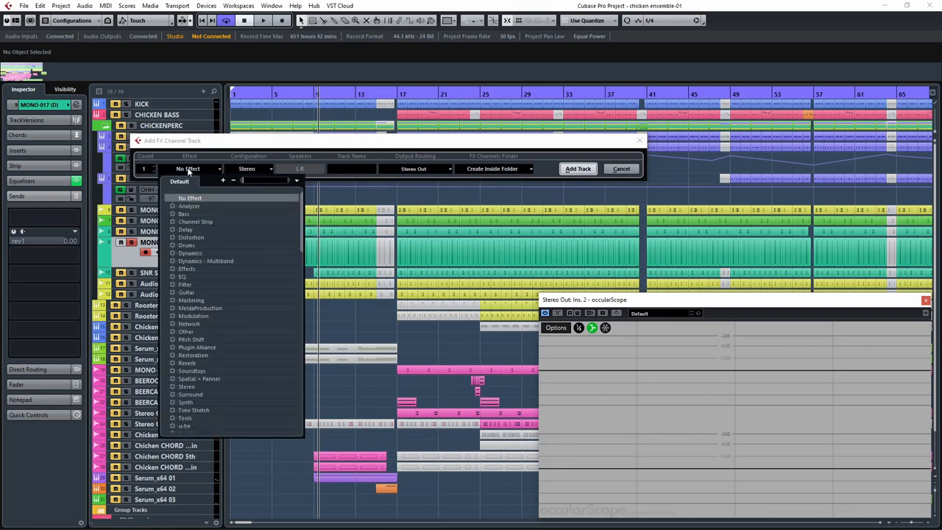
click(621, 168)
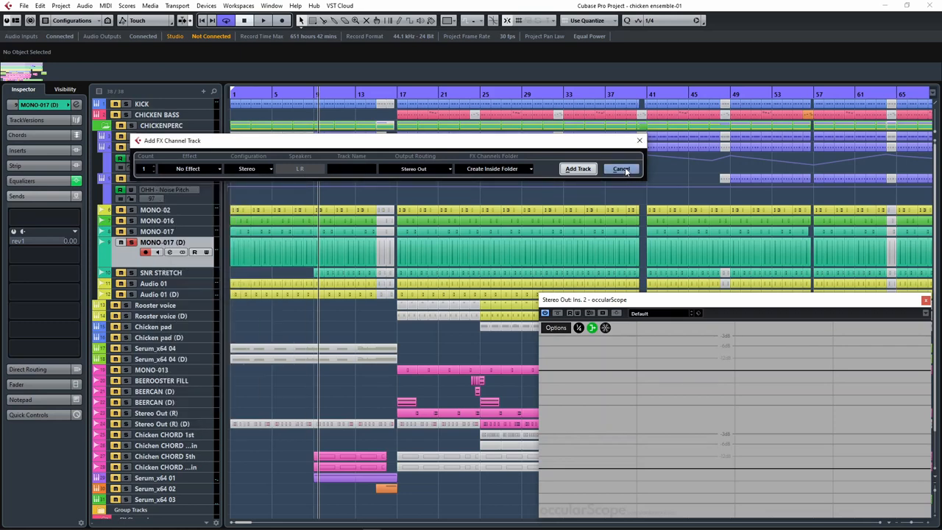
click(621, 168)
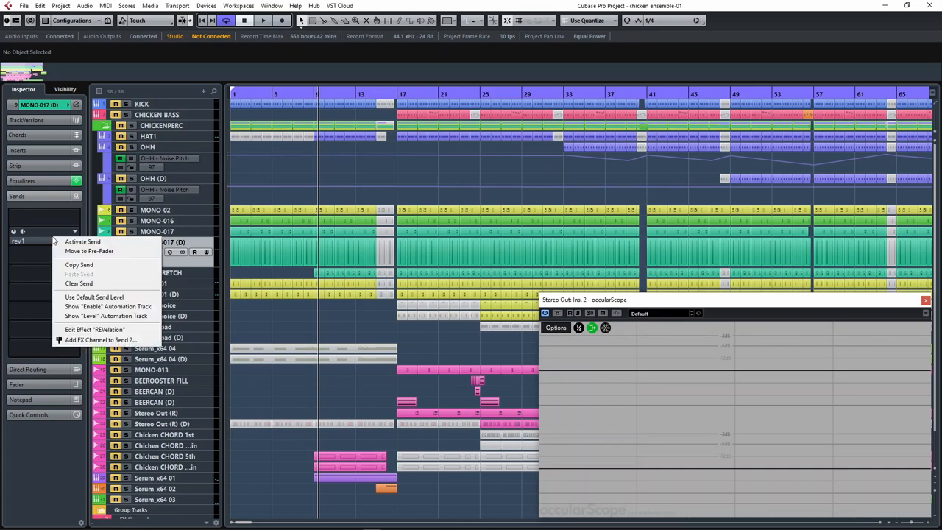
click(95, 330)
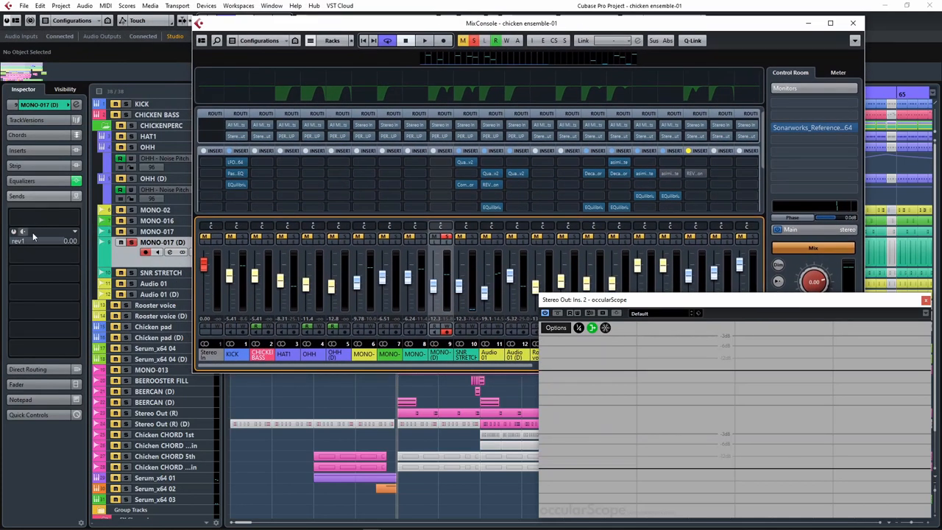
Set the rev1 REVelation mix to about 79% and adjust the MONO-017 (D) send level to rev1
click(854, 24)
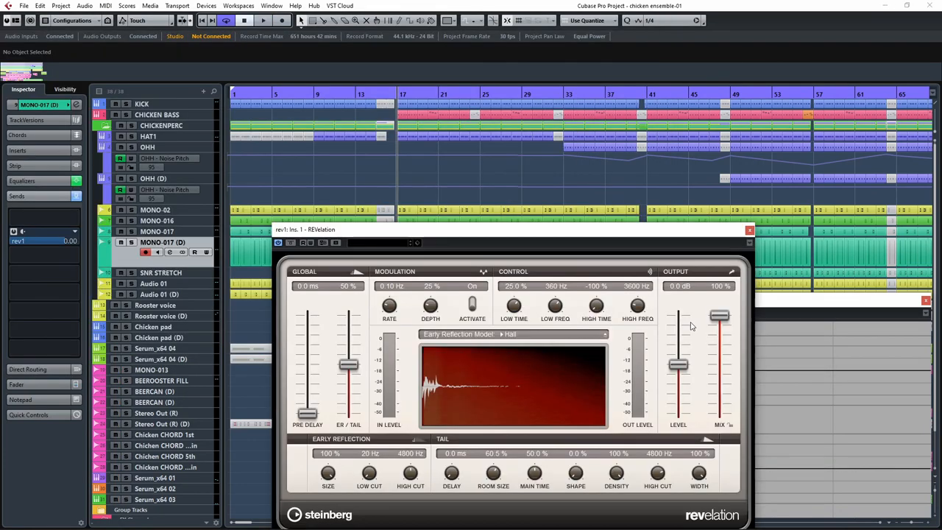
drag(718, 317, 718, 339)
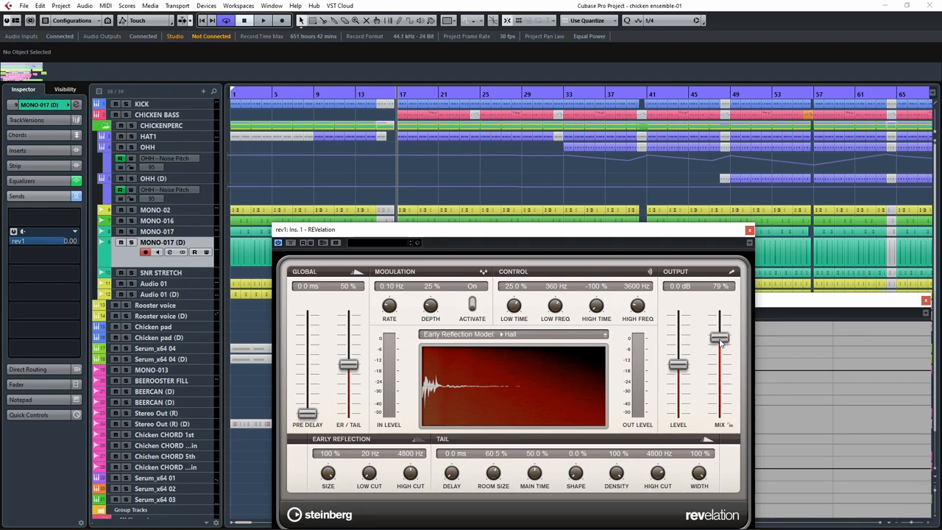
drag(720, 342, 720, 336)
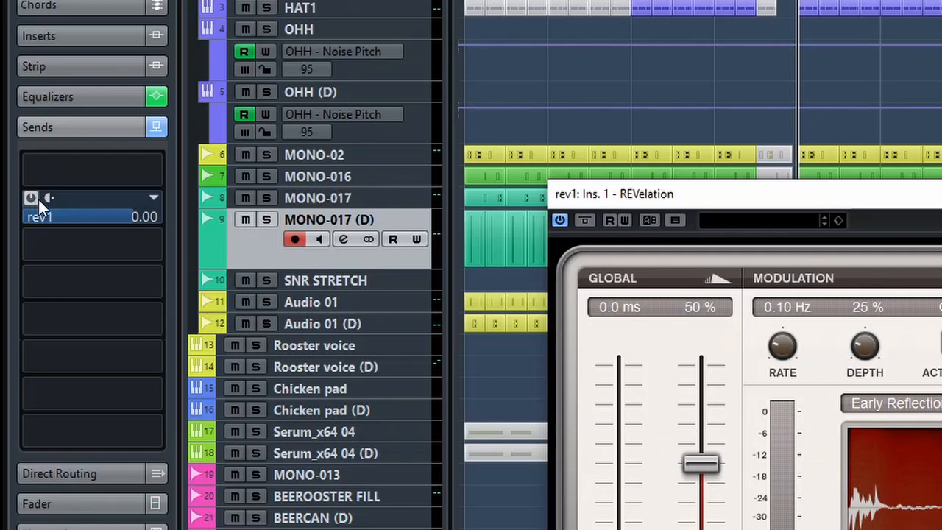
mouse_move(106, 224)
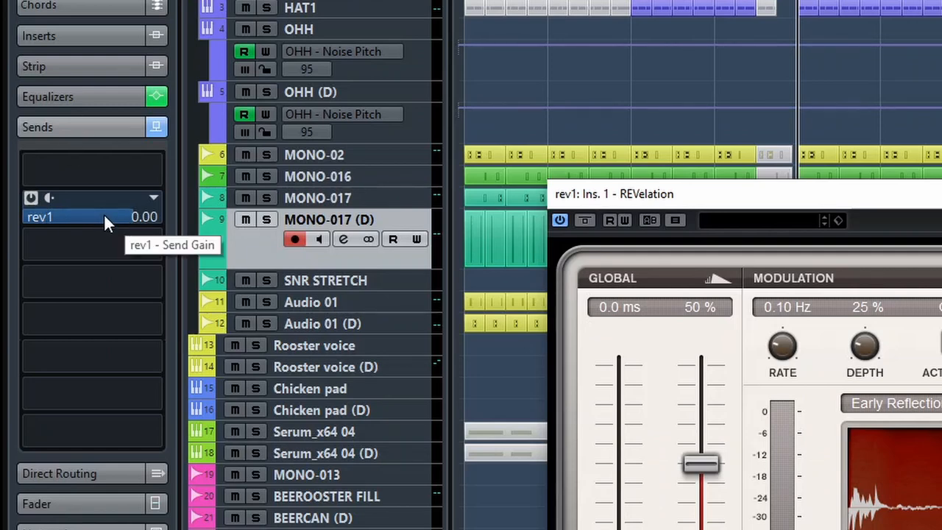
drag(103, 215, 73, 278)
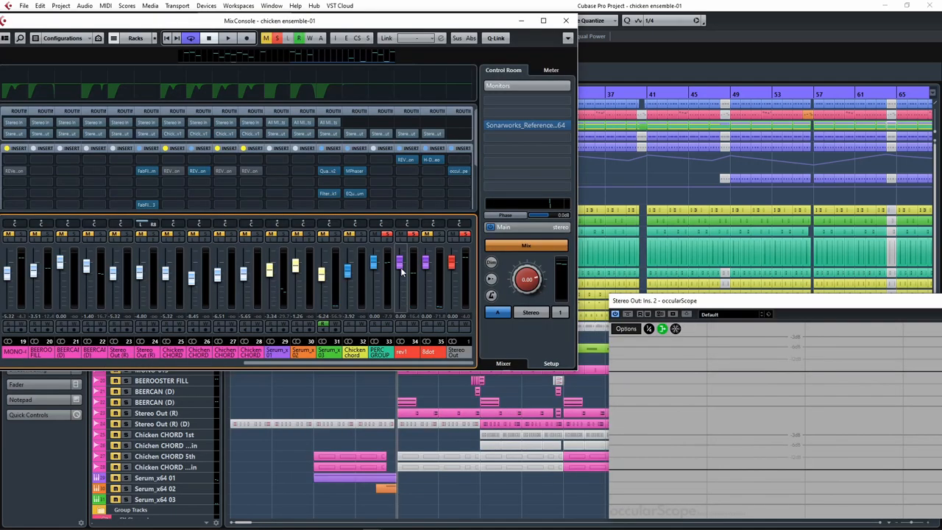
mouse_move(401, 270)
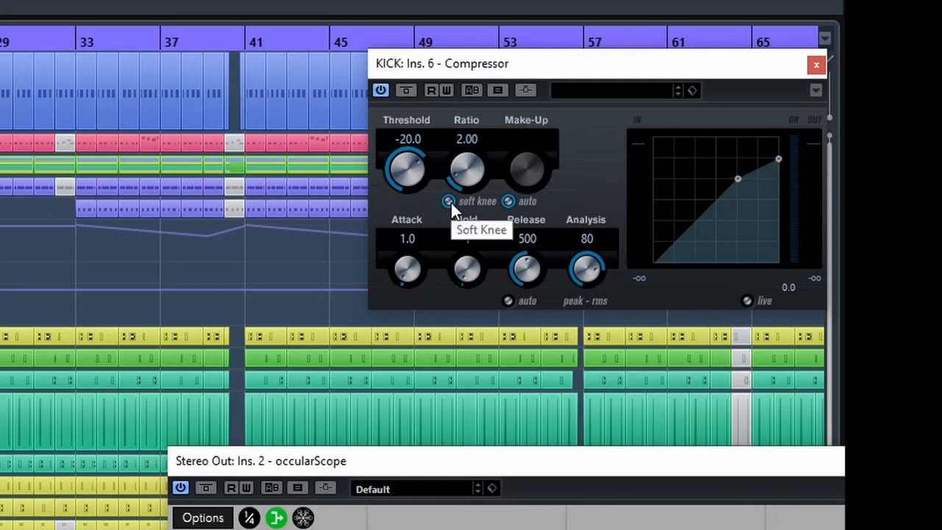
Switch the KICK compressor to soft knee, set attack 25.5 and pull the threshold well down
click(448, 200)
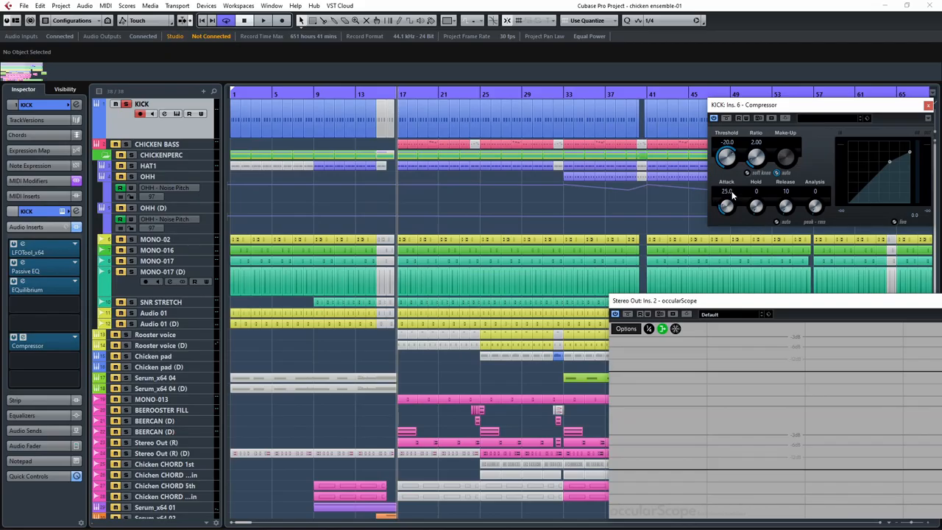
drag(727, 156, 727, 150)
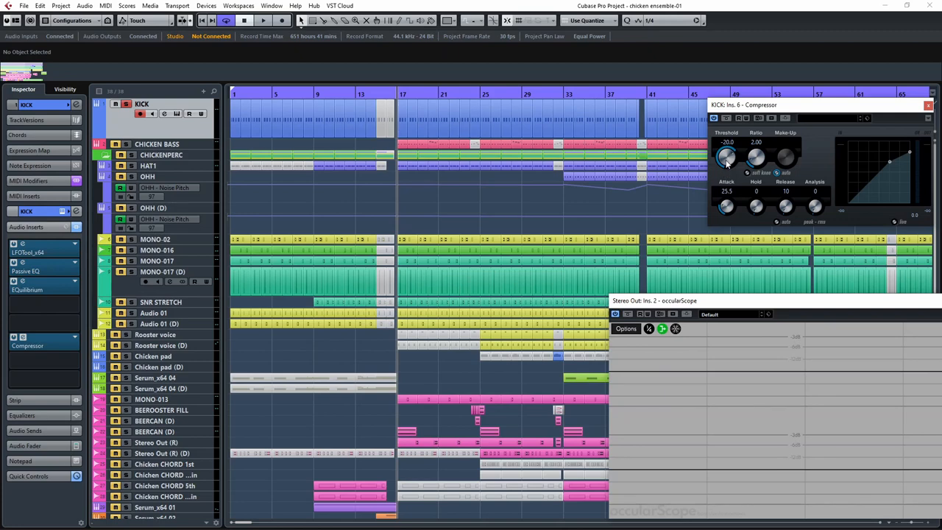
drag(727, 156, 727, 132)
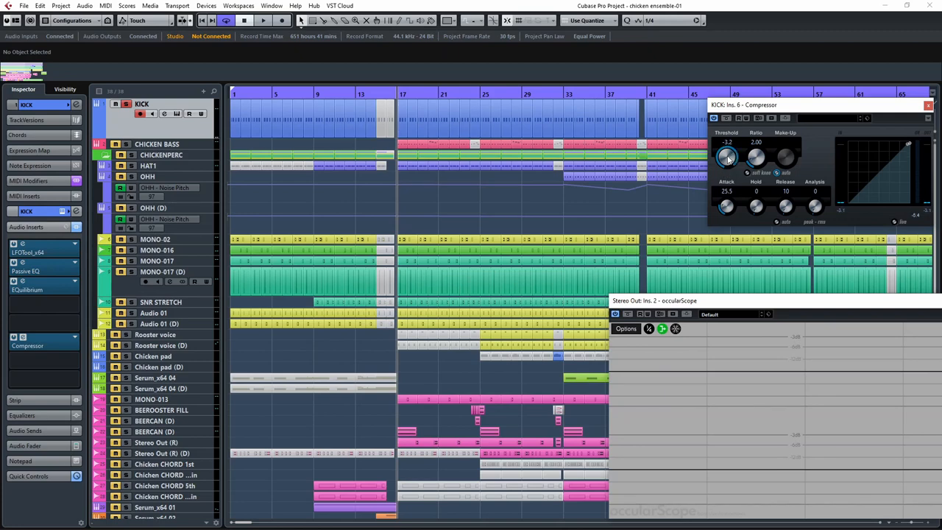
click(262, 20)
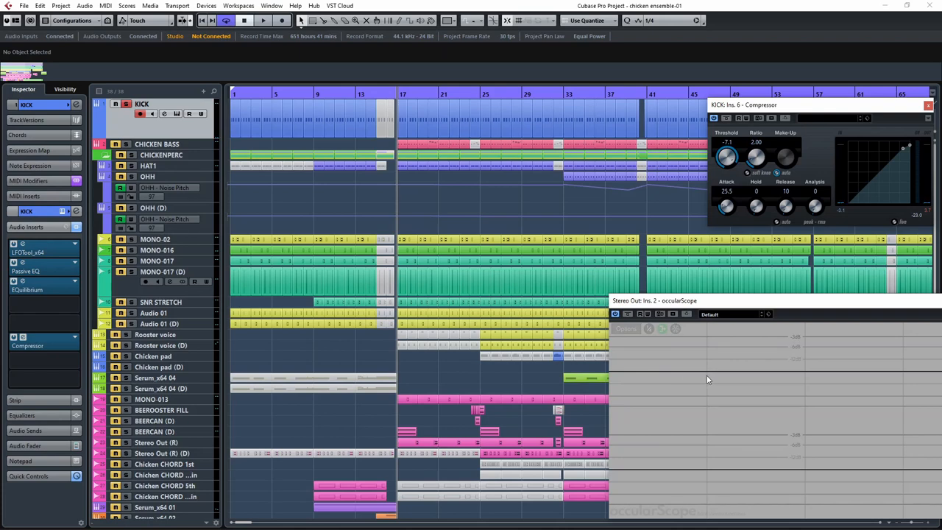
mouse_move(707, 376)
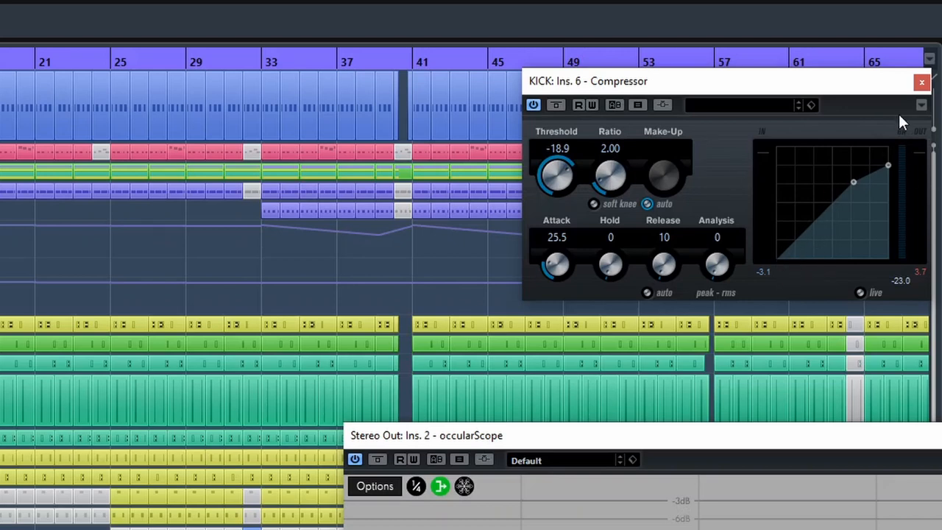
mouse_move(866, 184)
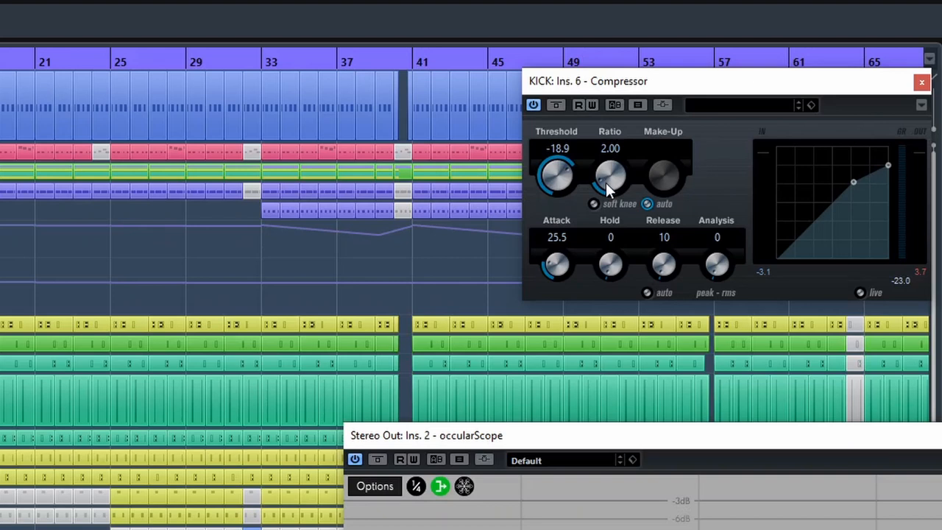
Try the KICK compressor ratio at 8:1, then return it to 1:1
drag(609, 177, 610, 148)
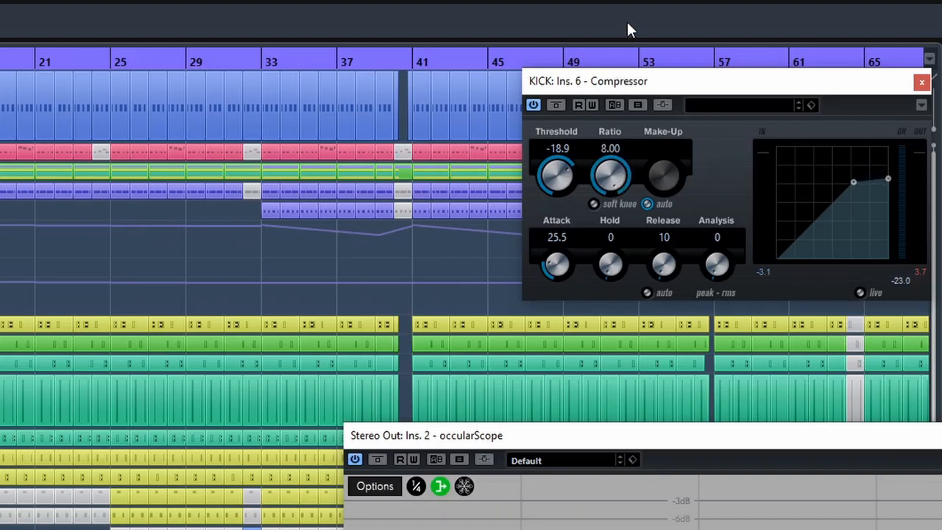
drag(609, 177, 630, 223)
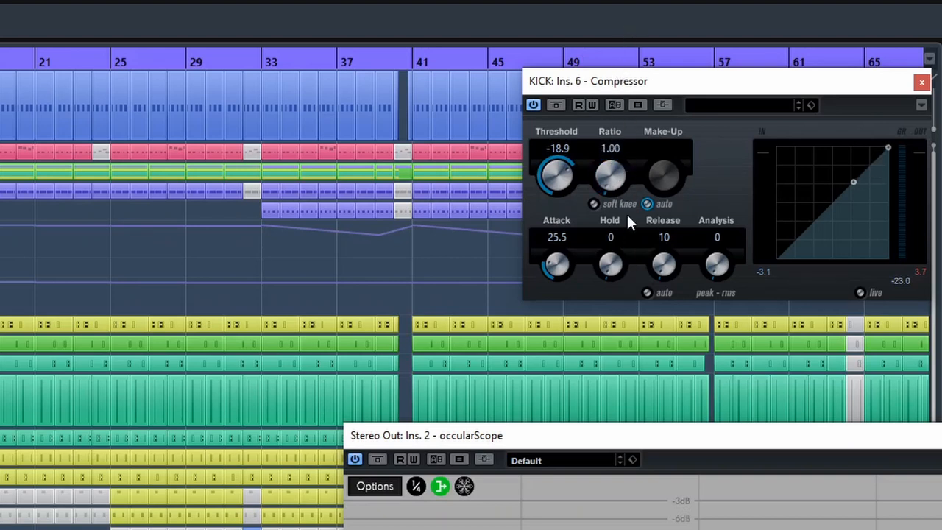
mouse_move(754, 221)
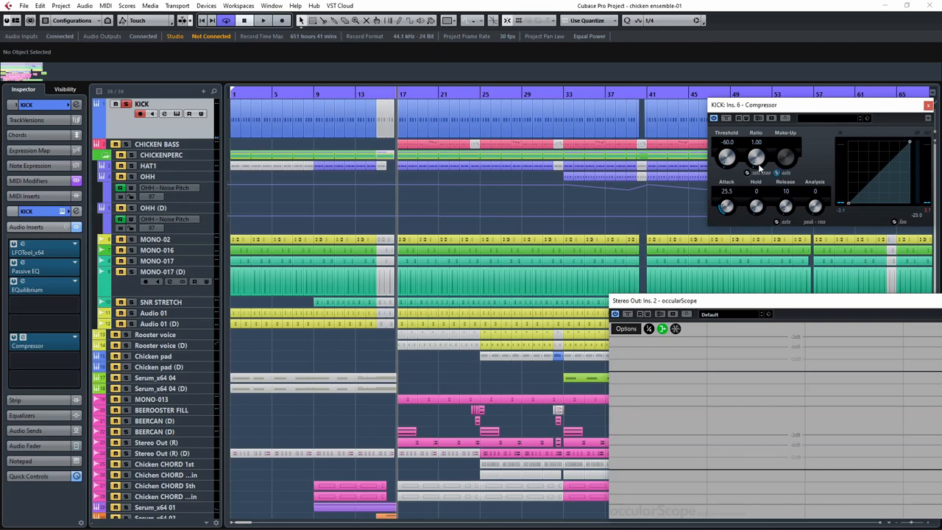
mouse_move(759, 168)
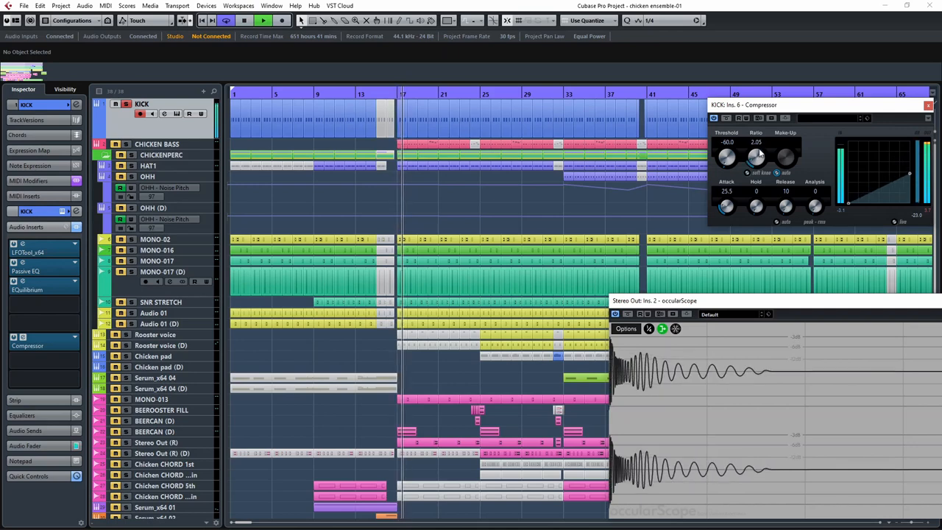
Retune the KICK compressor while playing: ratio about 3.80, attack 44, release 10 and a higher threshold
drag(757, 156, 756, 164)
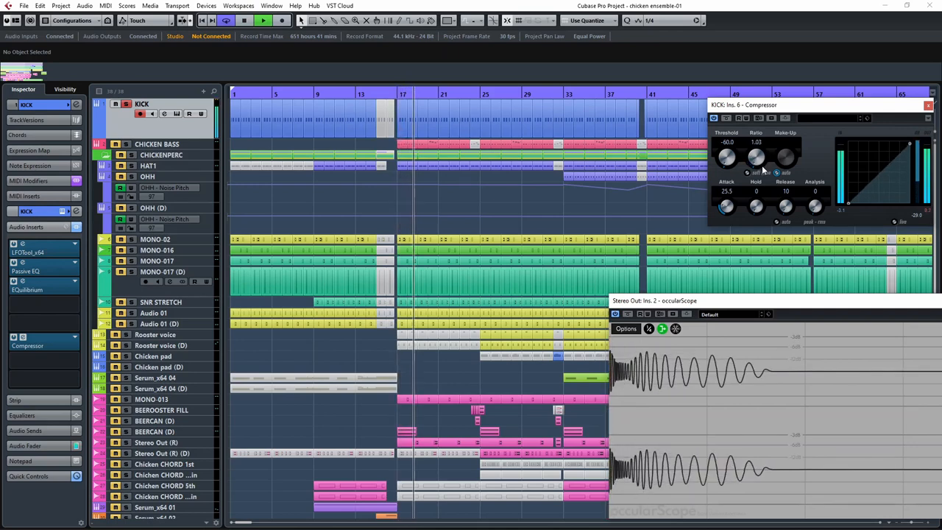
drag(727, 156, 727, 140)
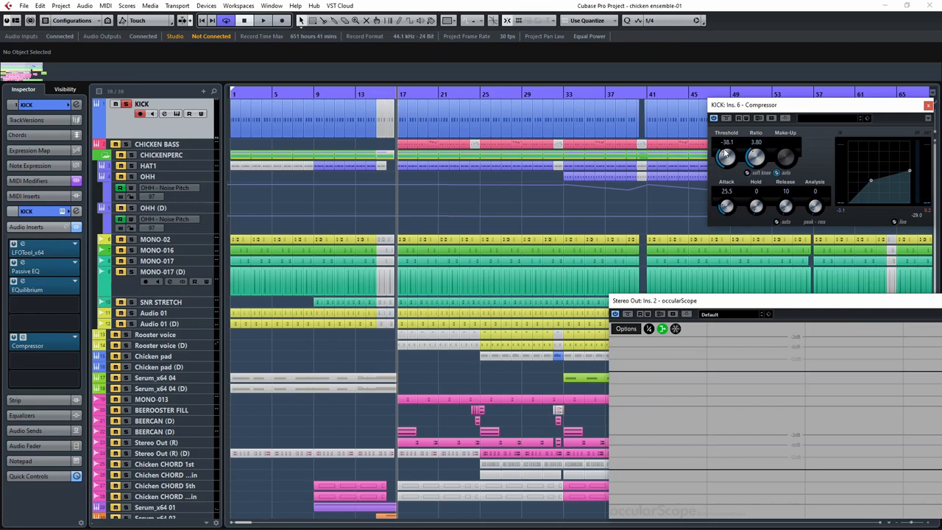
mouse_move(862, 195)
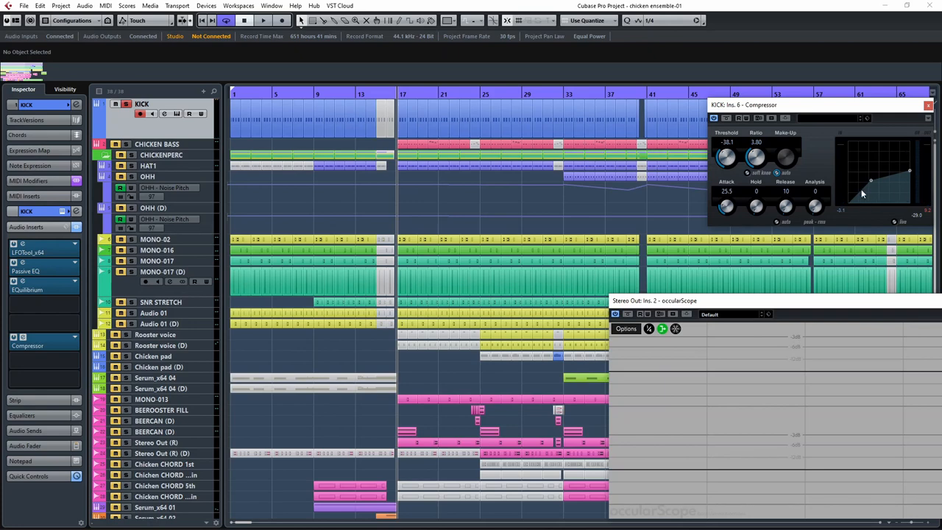
click(262, 21)
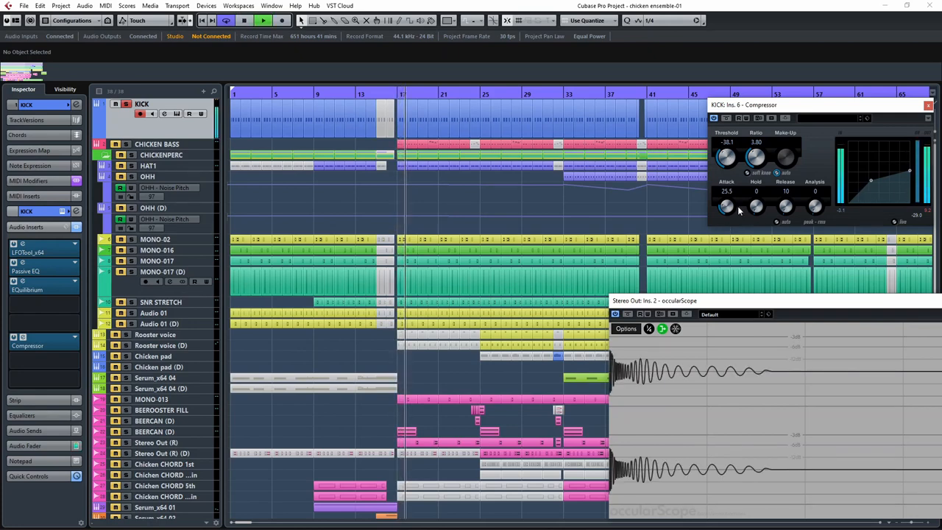
drag(727, 208, 727, 193)
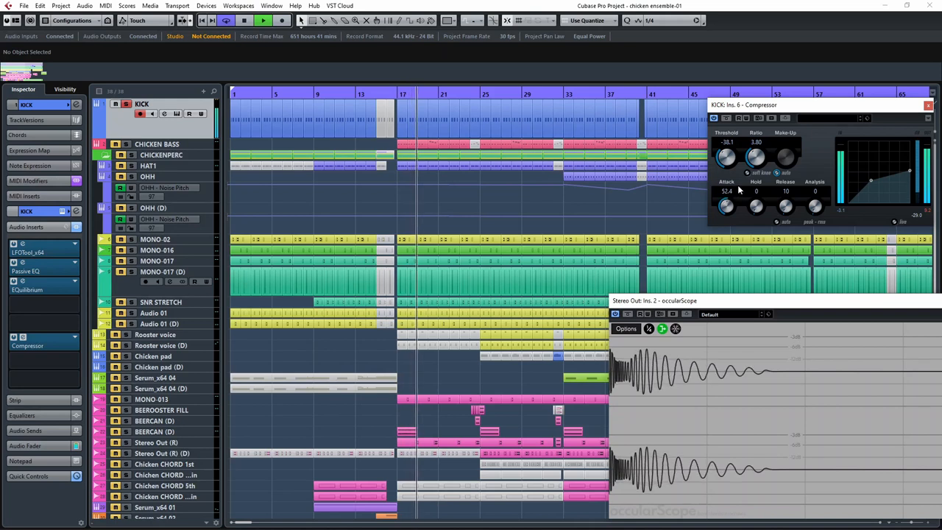
drag(726, 207, 726, 217)
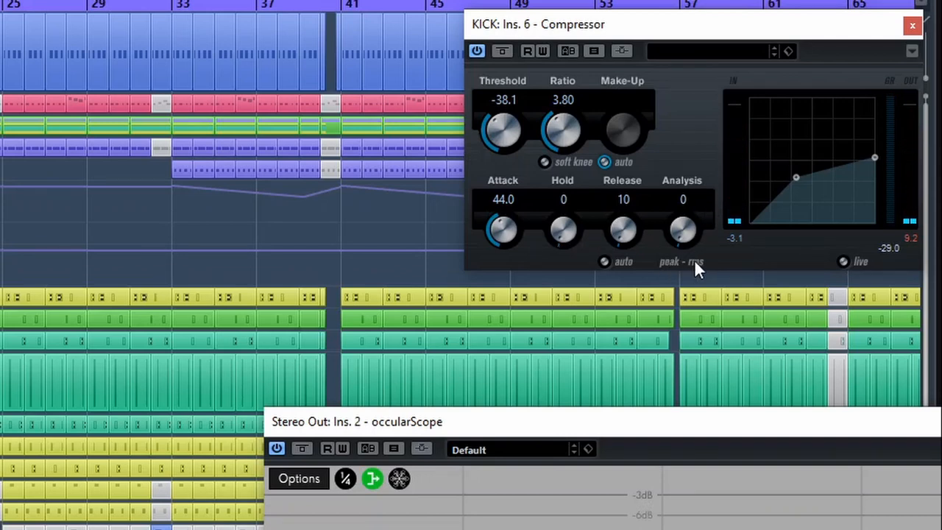
mouse_move(683, 241)
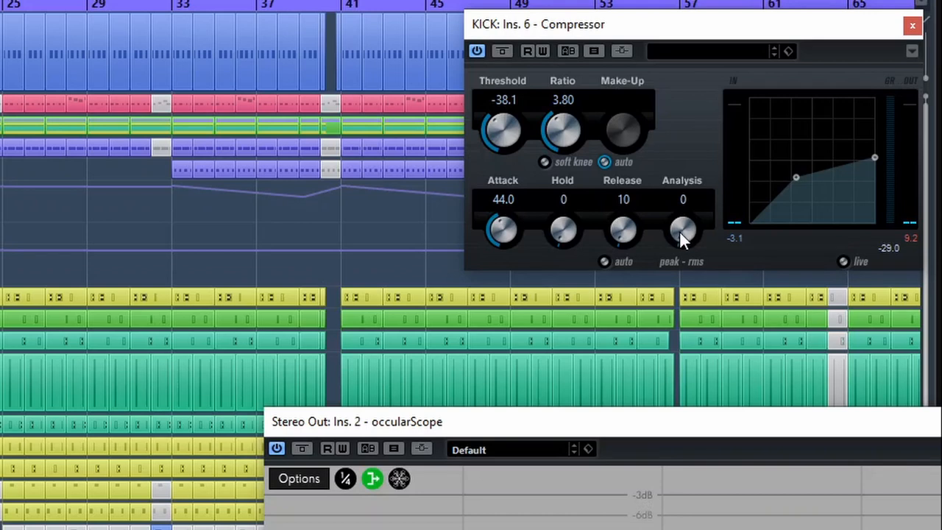
mouse_move(683, 244)
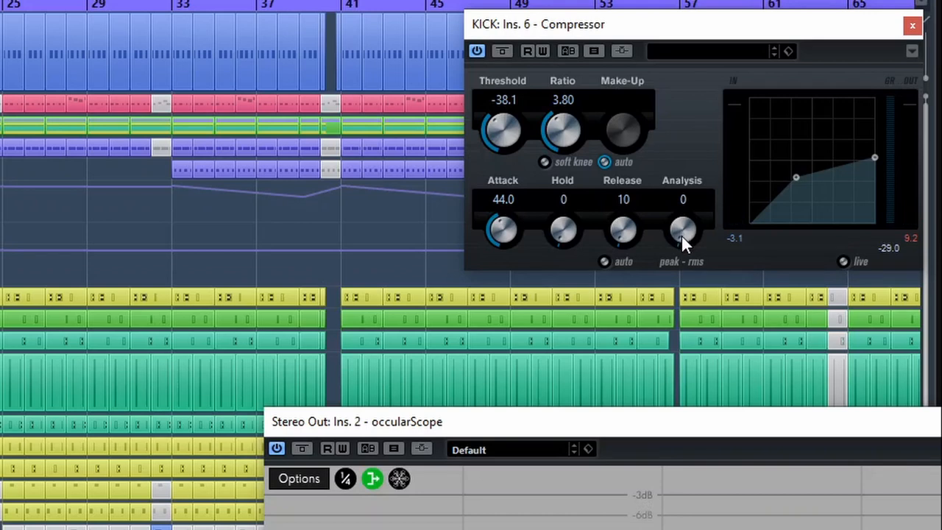
mouse_move(683, 271)
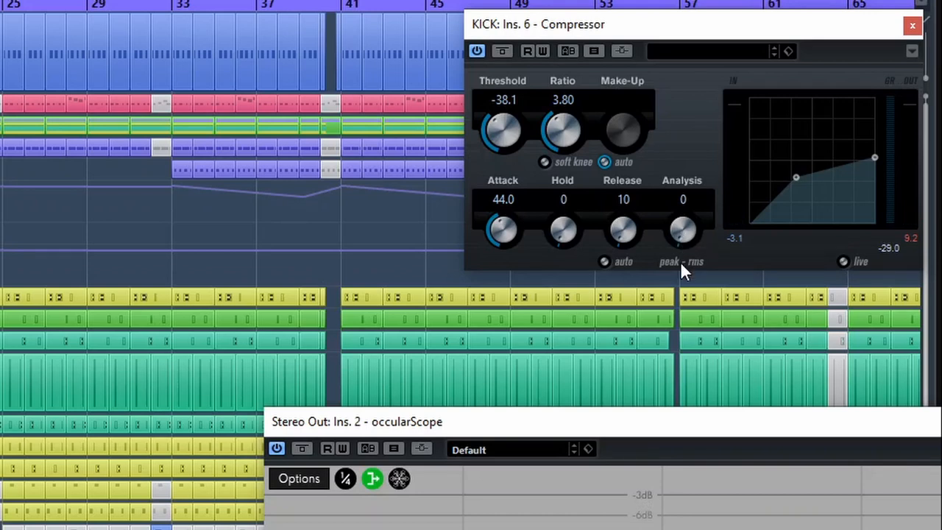
mouse_move(589, 262)
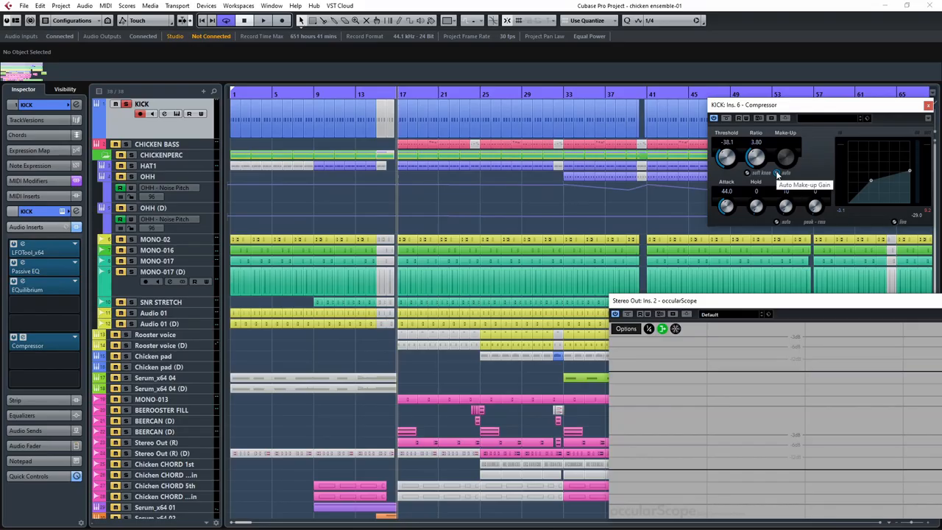
drag(726, 154, 726, 140)
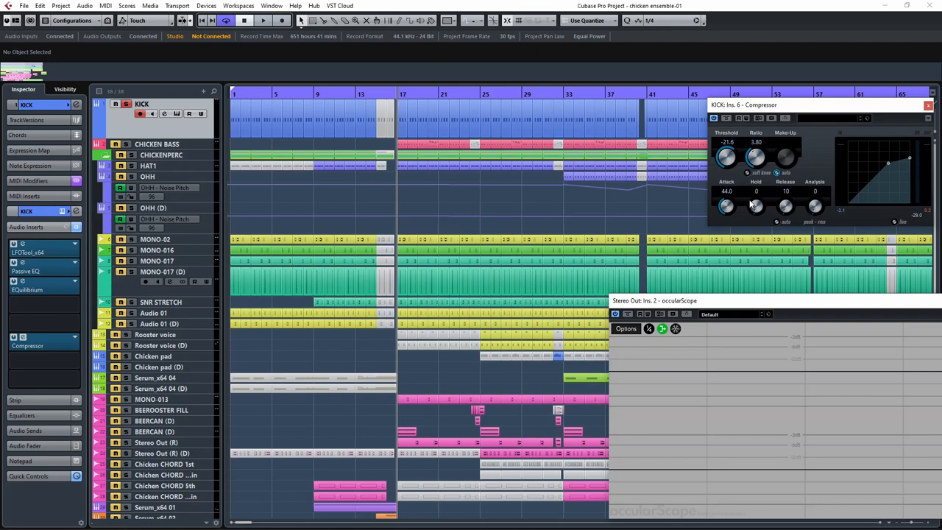
click(262, 20)
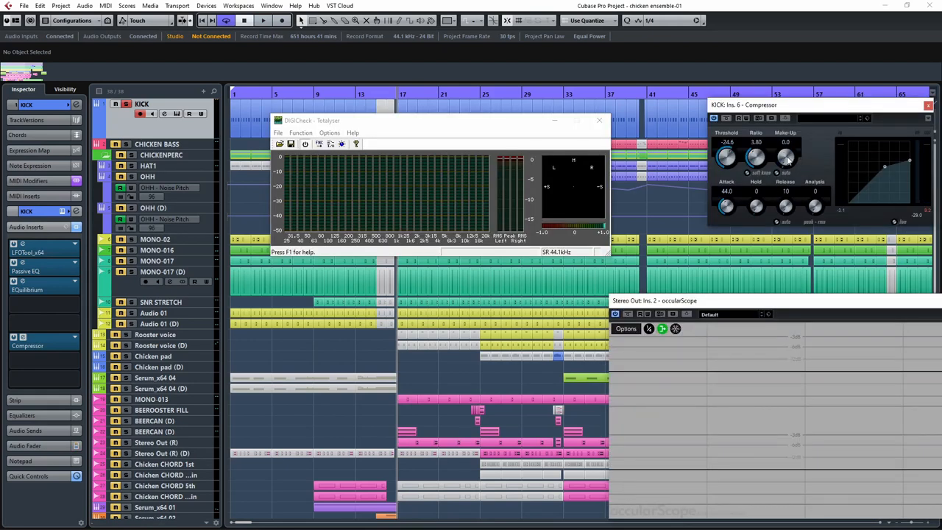
Refine the KICK compressor threshold and lengthen its attack while watching the analyzer
drag(786, 156, 786, 145)
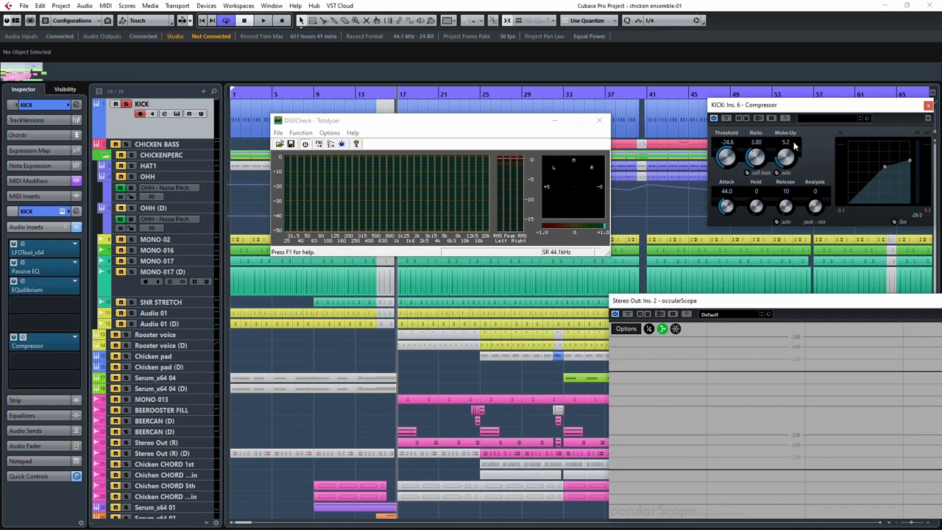
drag(786, 155, 783, 161)
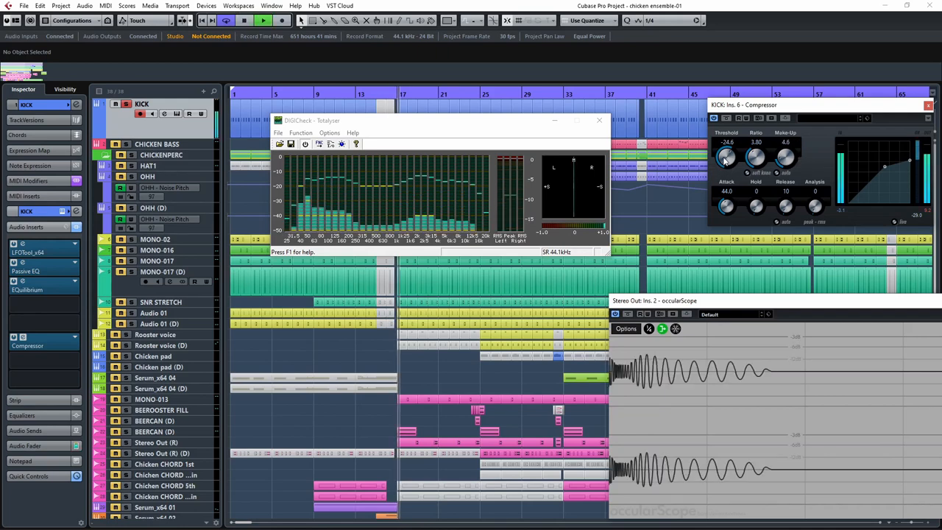
drag(724, 156, 729, 173)
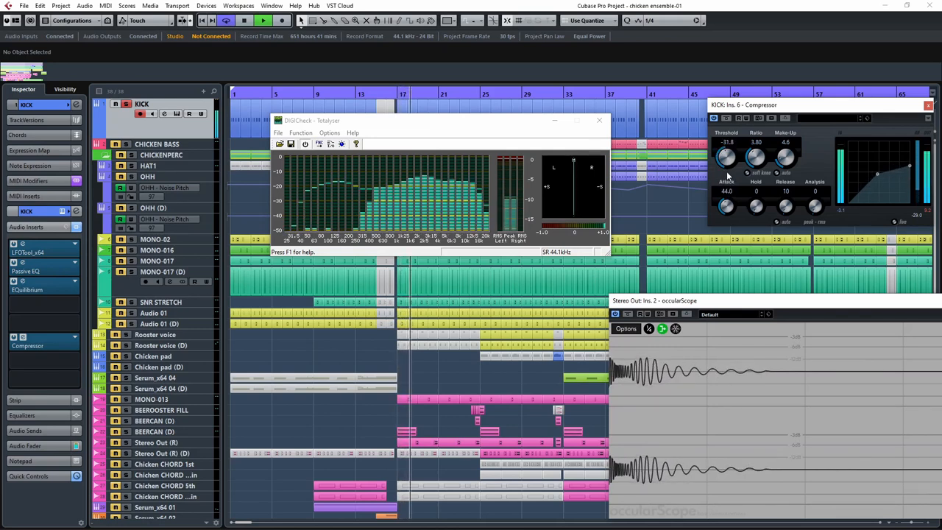
drag(725, 159, 724, 147)
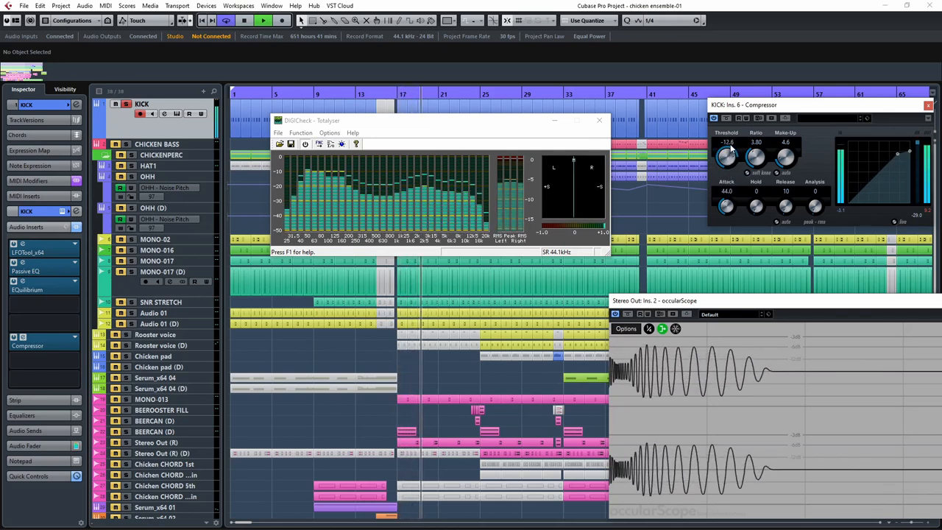
drag(727, 156, 727, 176)
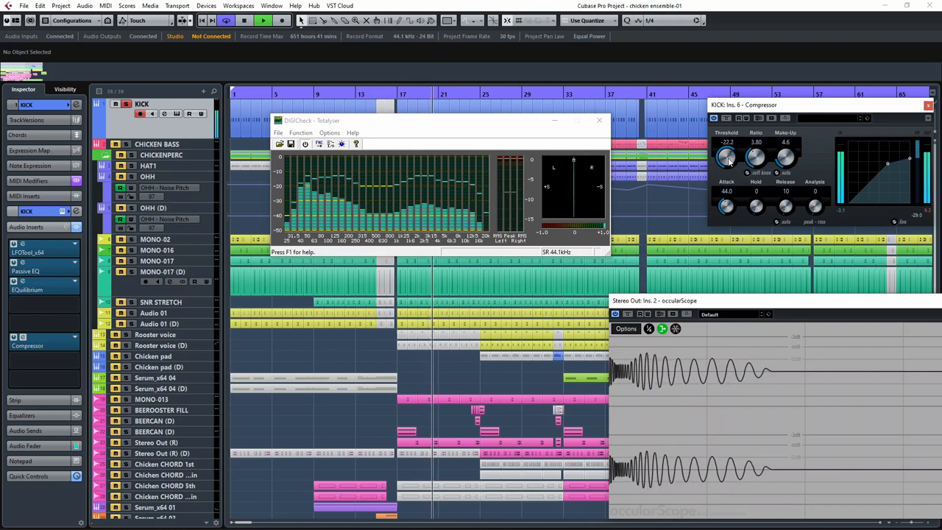
drag(727, 156, 728, 150)
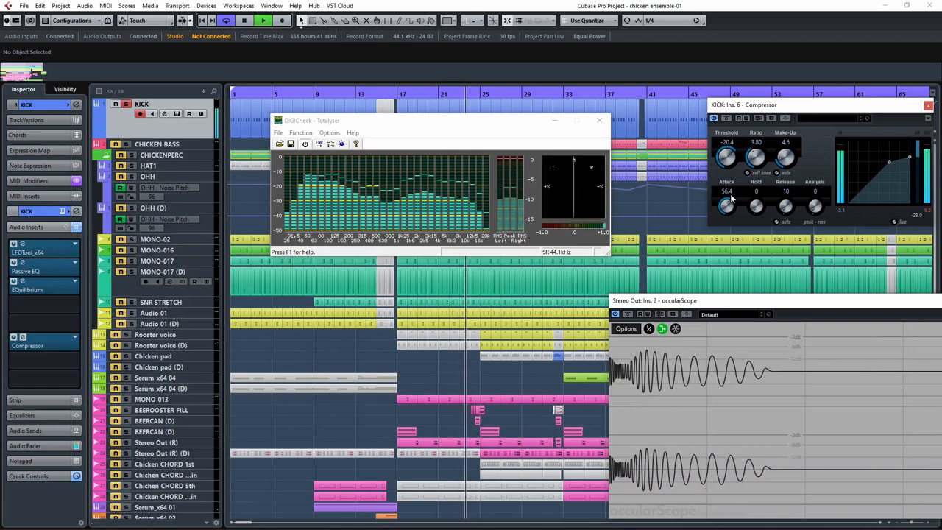
drag(727, 156, 724, 162)
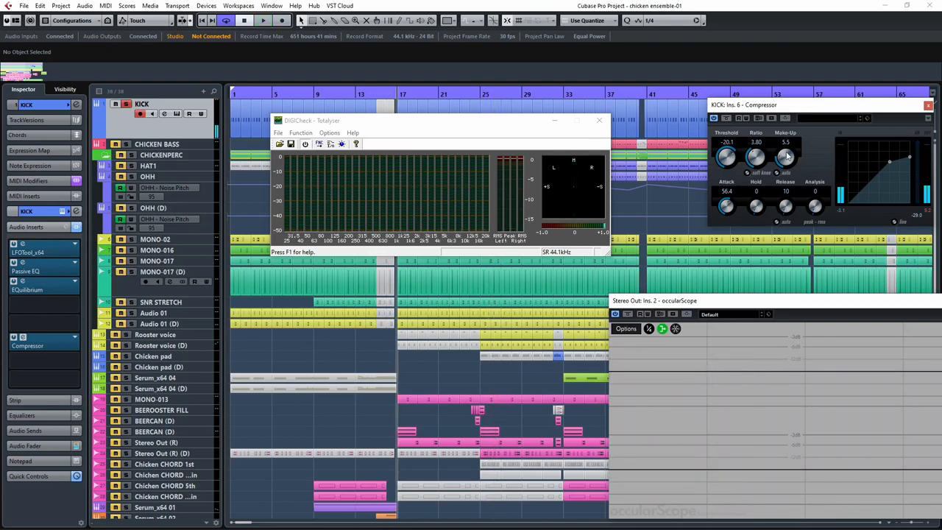
Audition the kick and adjust the compressor's attack and lower its ratio
click(262, 21)
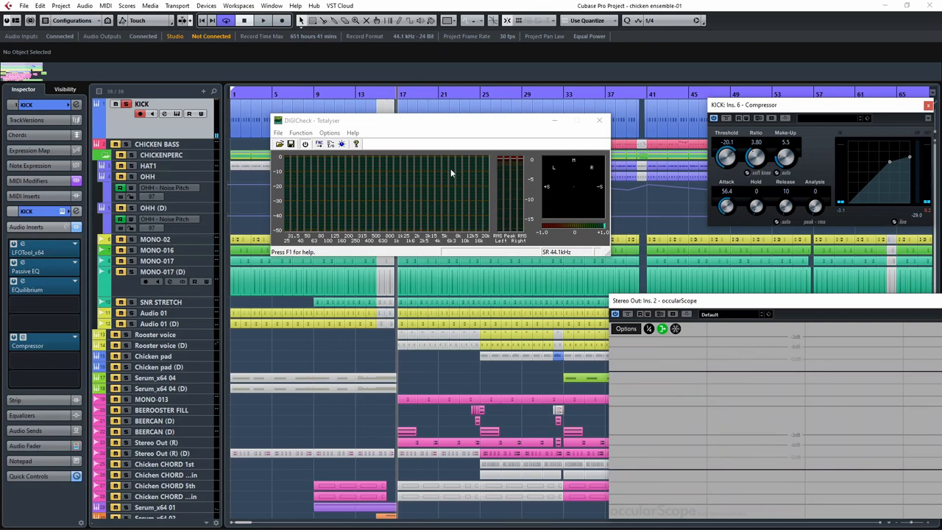
click(262, 20)
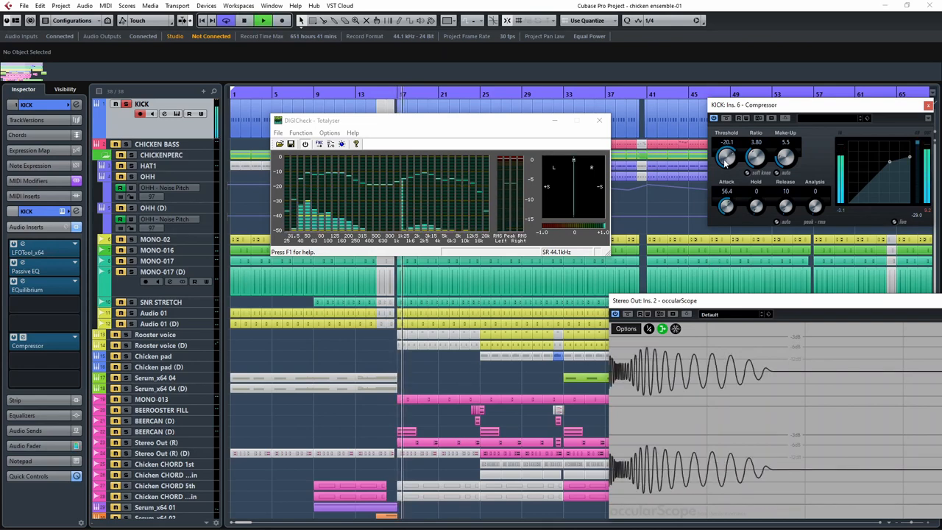
drag(727, 156, 724, 206)
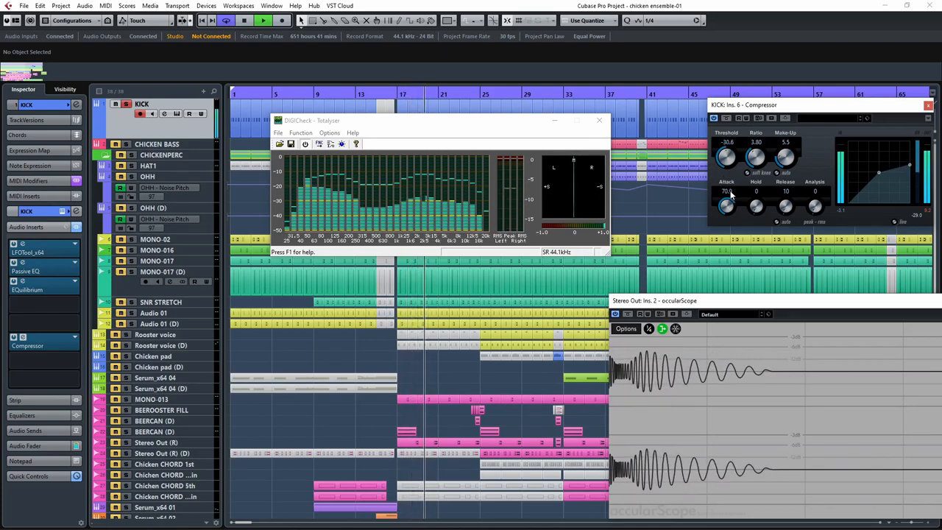
drag(727, 206, 727, 191)
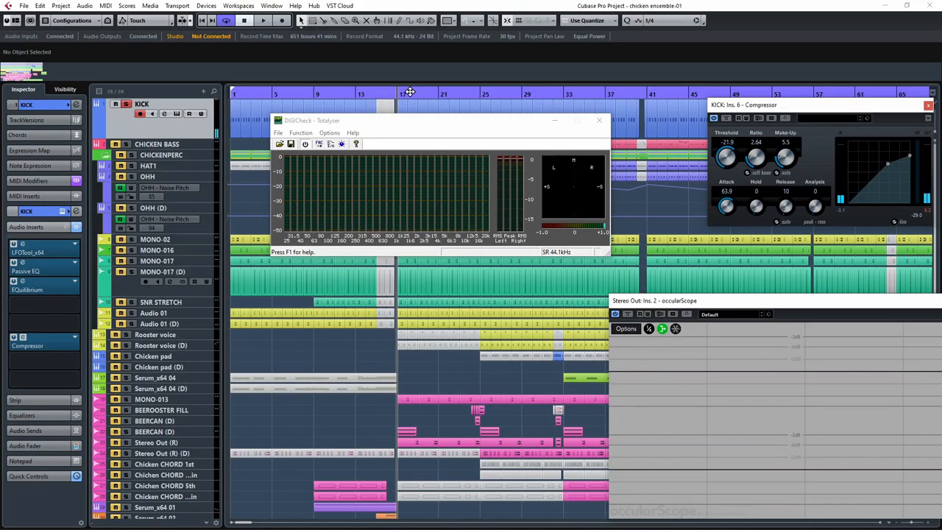
click(262, 21)
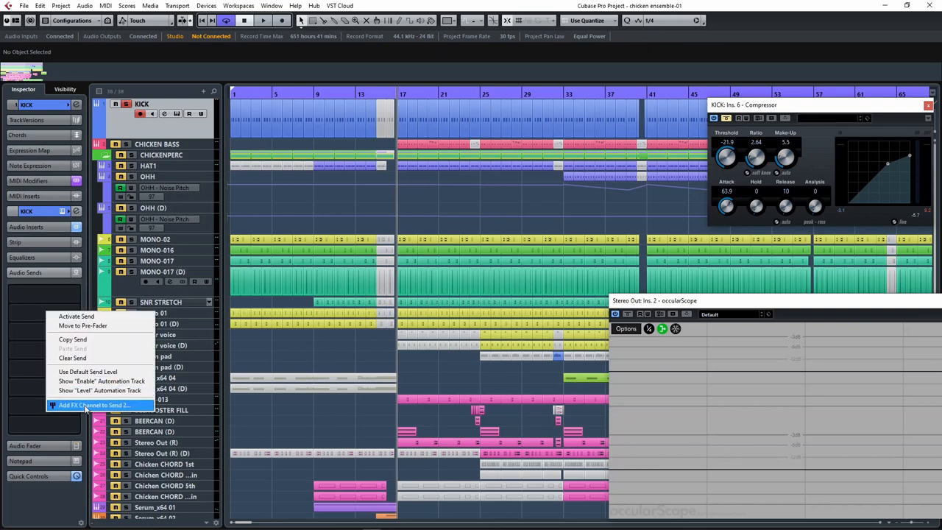
Add a COMP FX channel with a Compressor fed from a KICK send
click(91, 405)
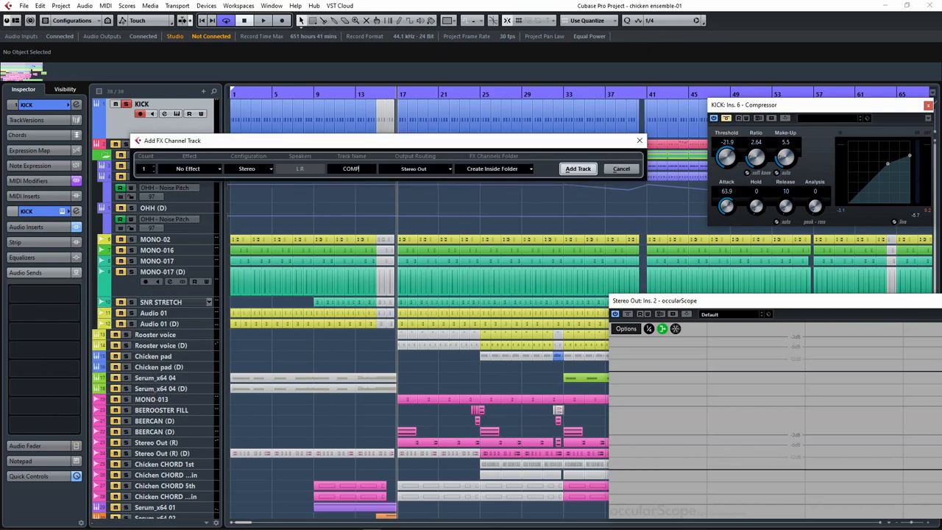
click(578, 168)
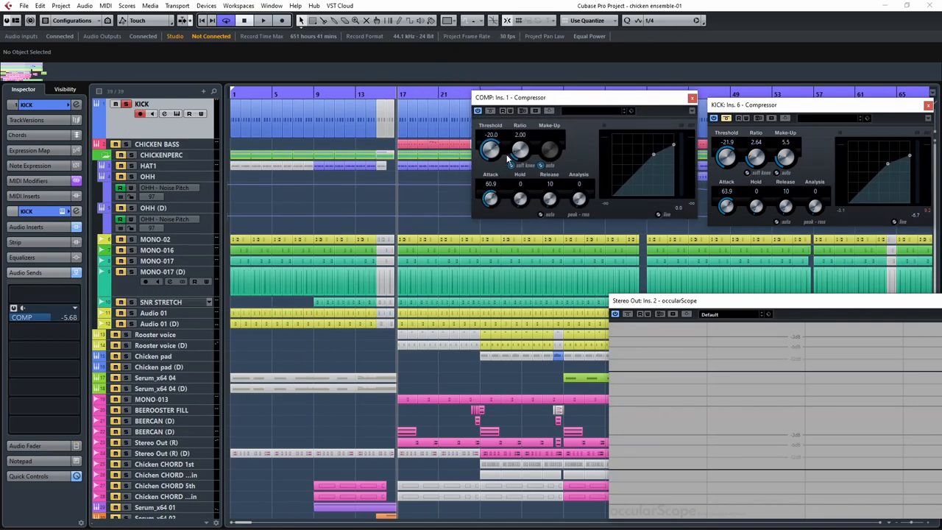
Set the COMP compressor to squash hard: very low threshold, higher ratio and boosted make-up gain
drag(490, 152, 490, 154)
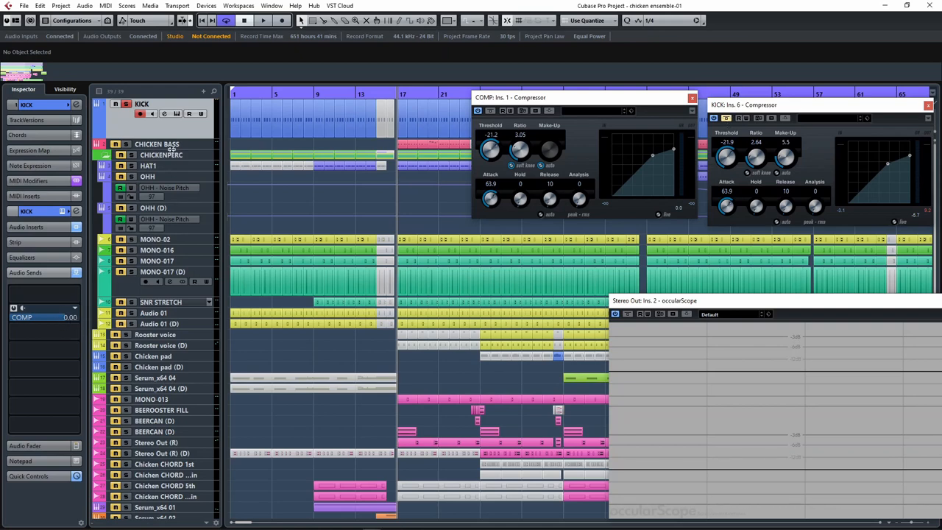
click(262, 20)
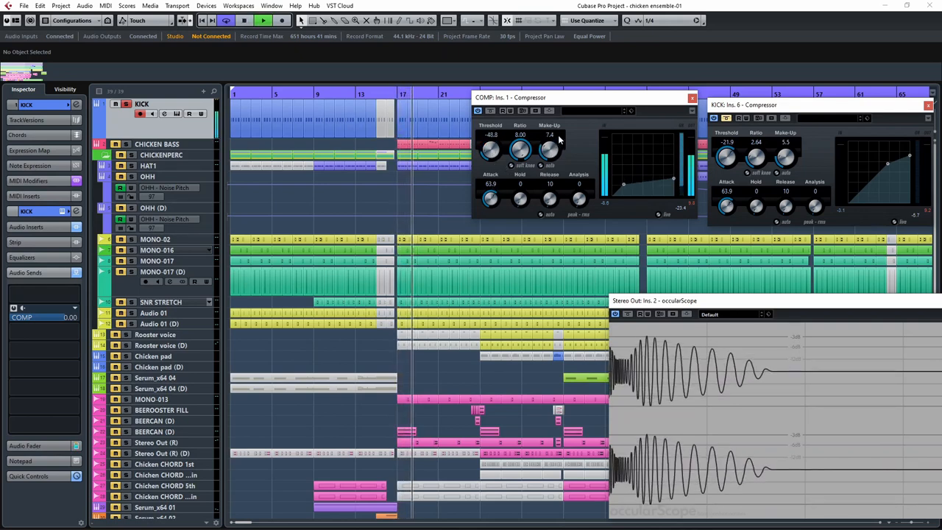
drag(551, 151, 551, 132)
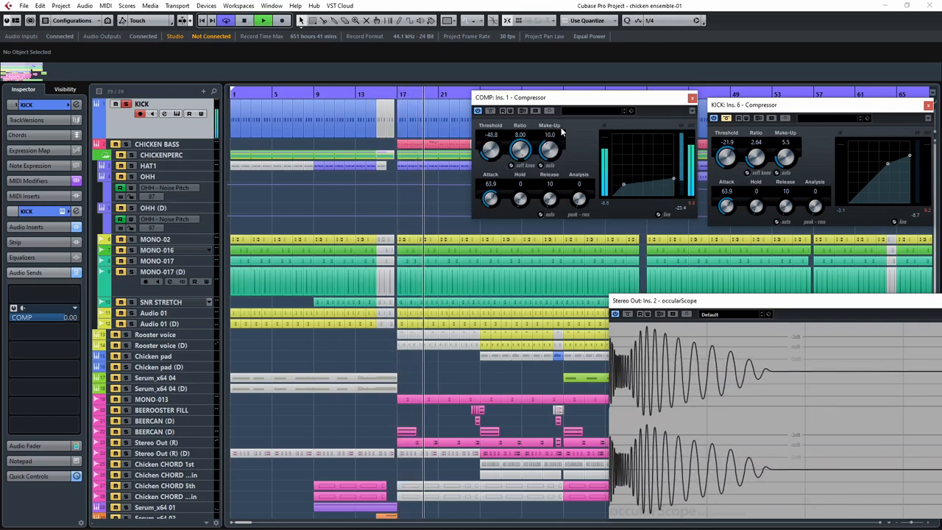
drag(550, 150, 550, 147)
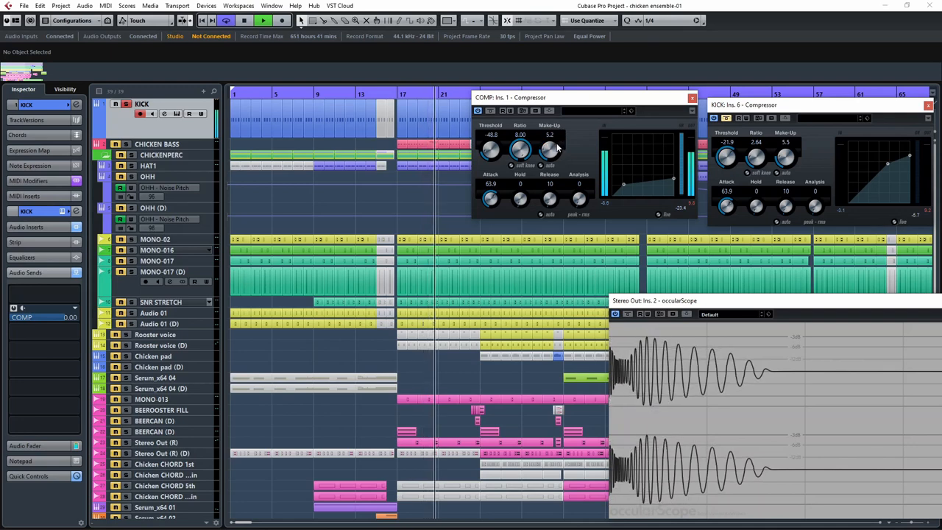
drag(549, 150, 549, 169)
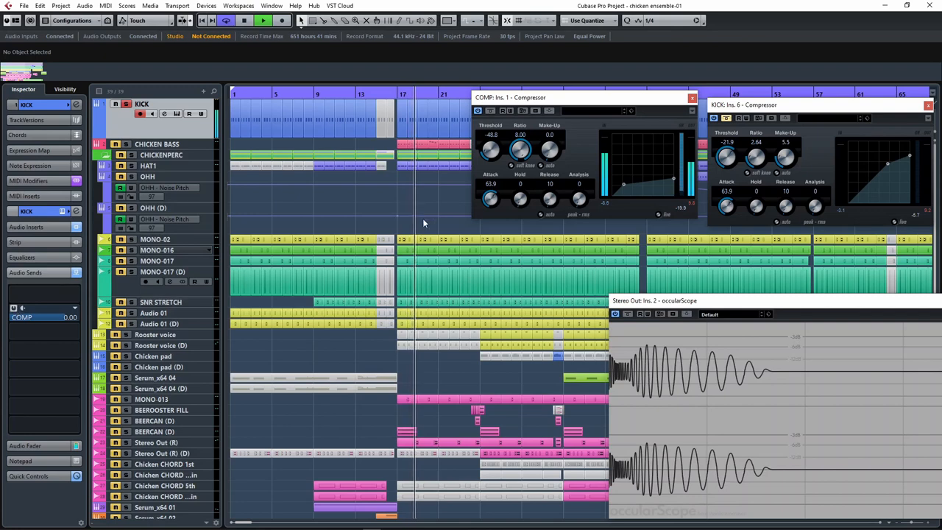
drag(492, 198, 492, 188)
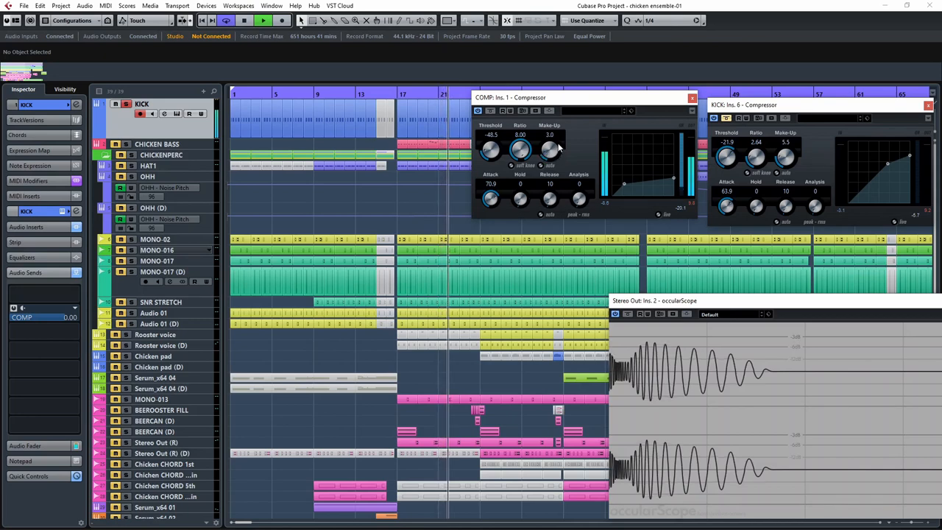
drag(551, 150, 550, 145)
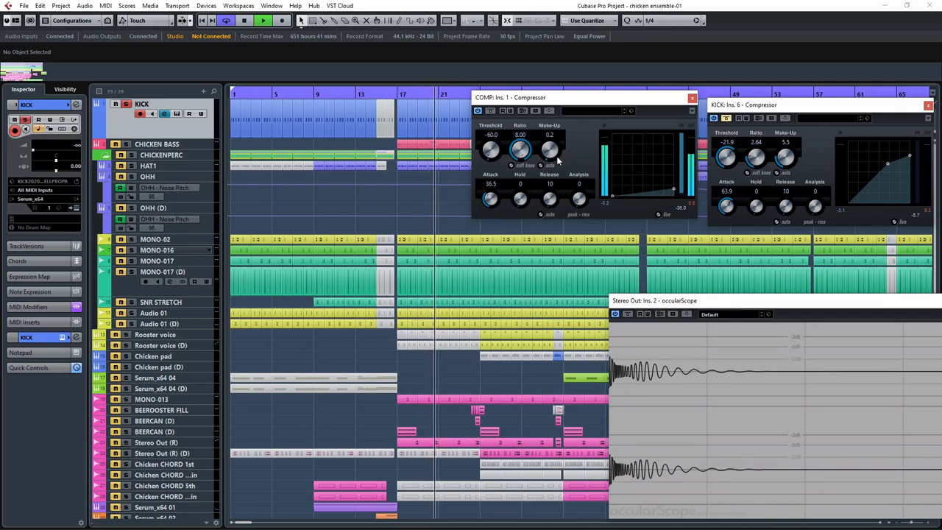
drag(549, 150, 549, 140)
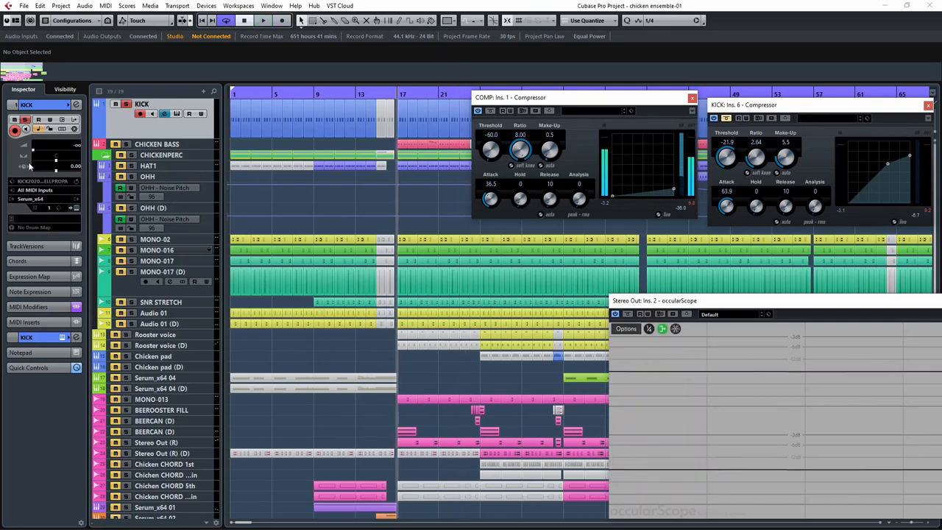
drag(56, 162, 56, 150)
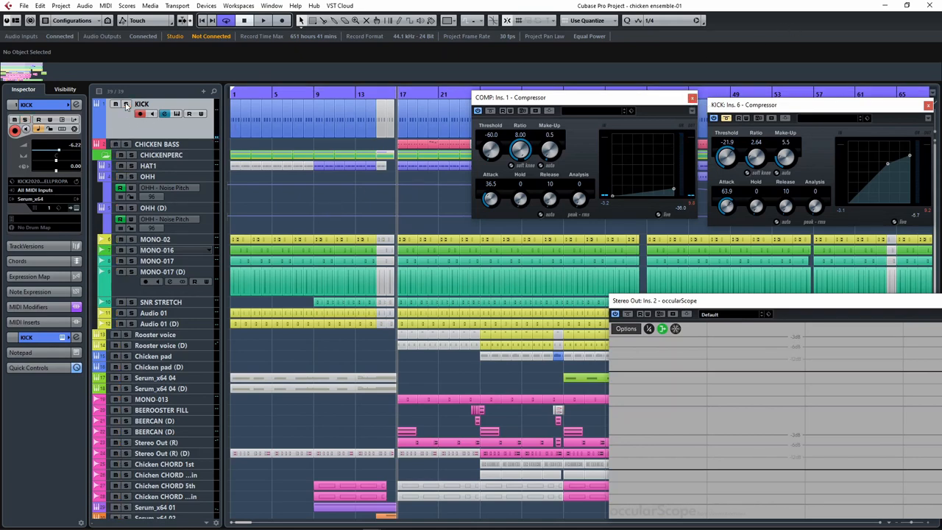
click(262, 20)
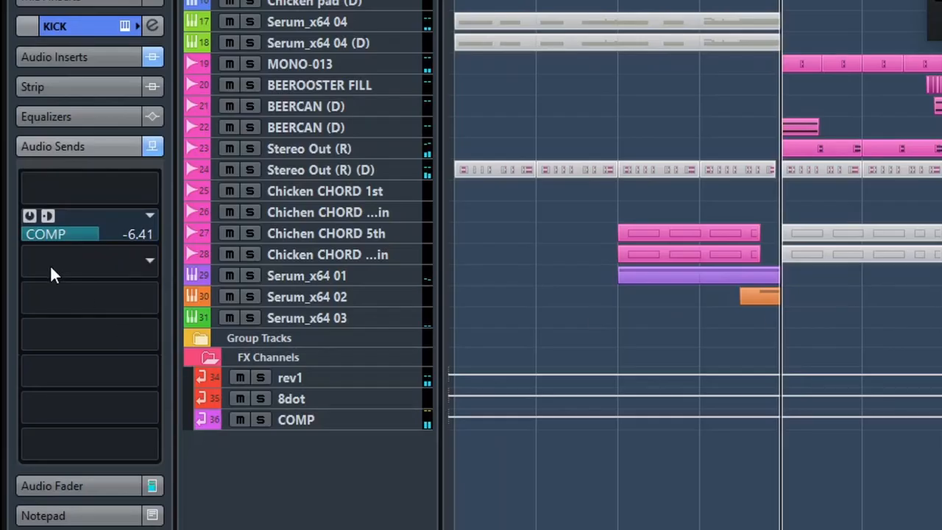
mouse_move(572, 195)
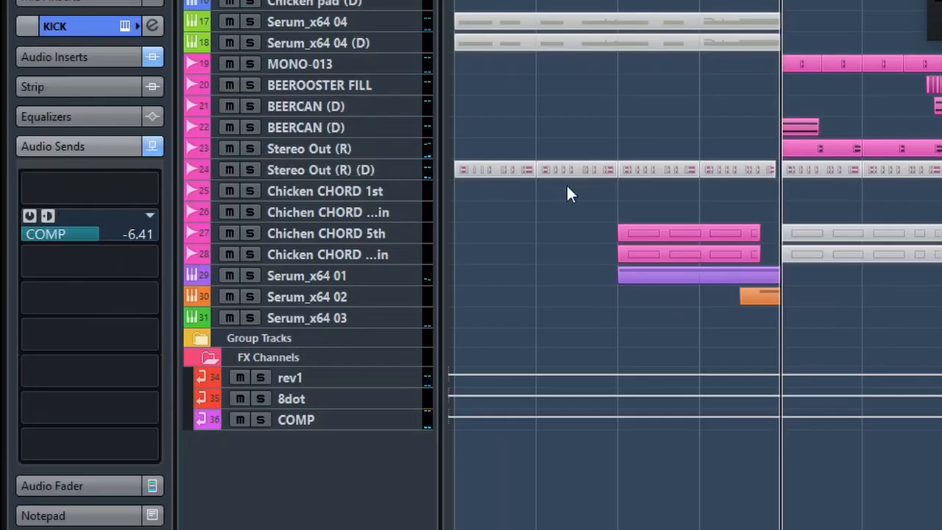
mouse_move(626, 212)
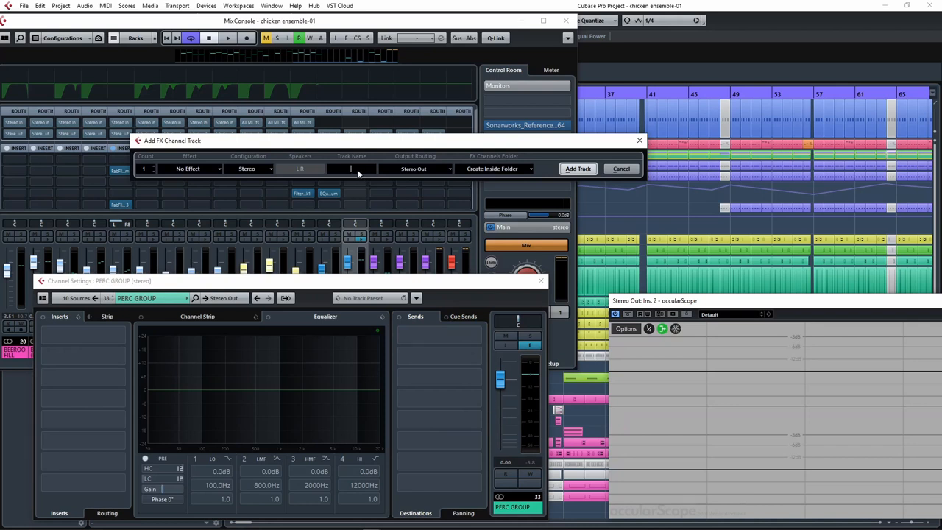
Create the DIST HP FX channel with Distortion > QuadraFuzz v2 and enable the PERC GROUP send to it
click(197, 168)
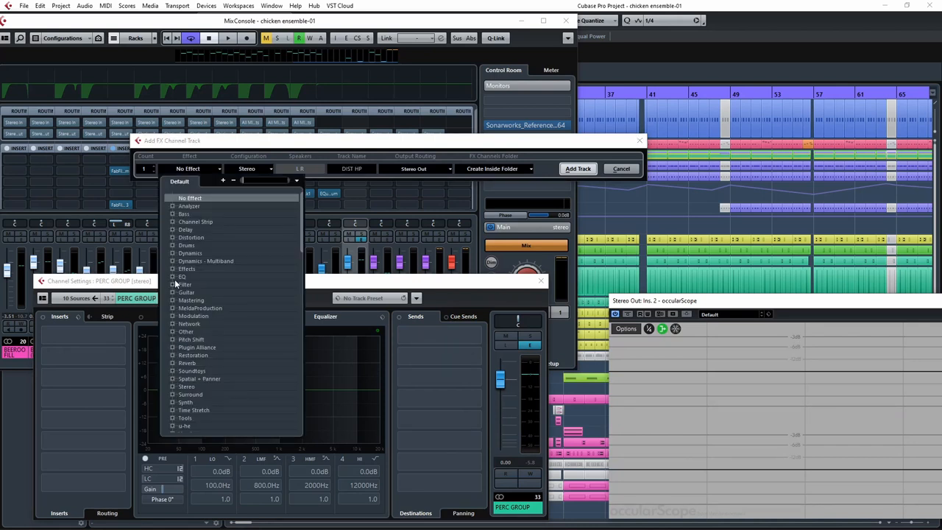
click(191, 237)
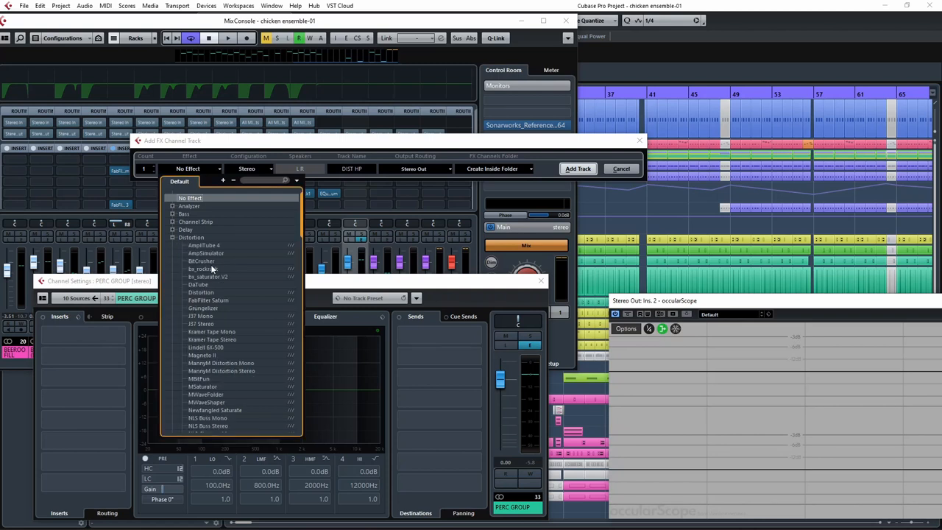
scroll(down, 3)
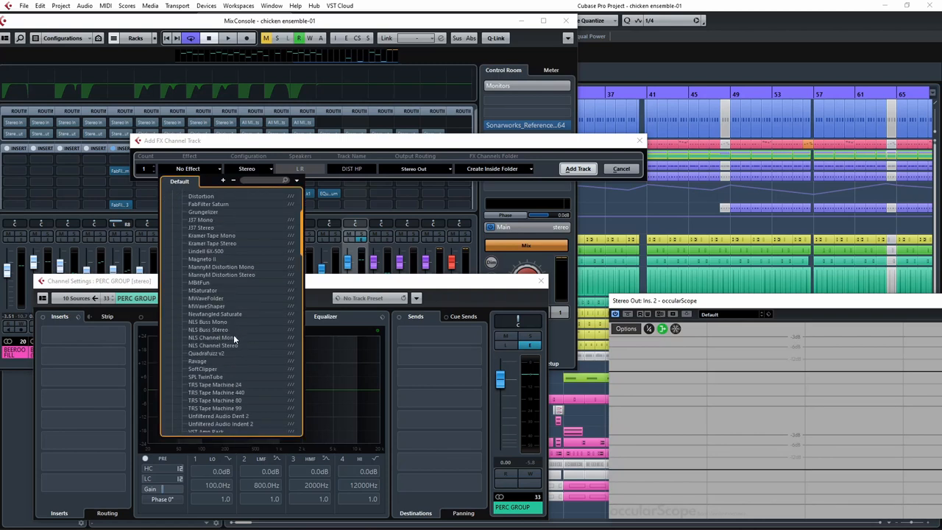
click(206, 354)
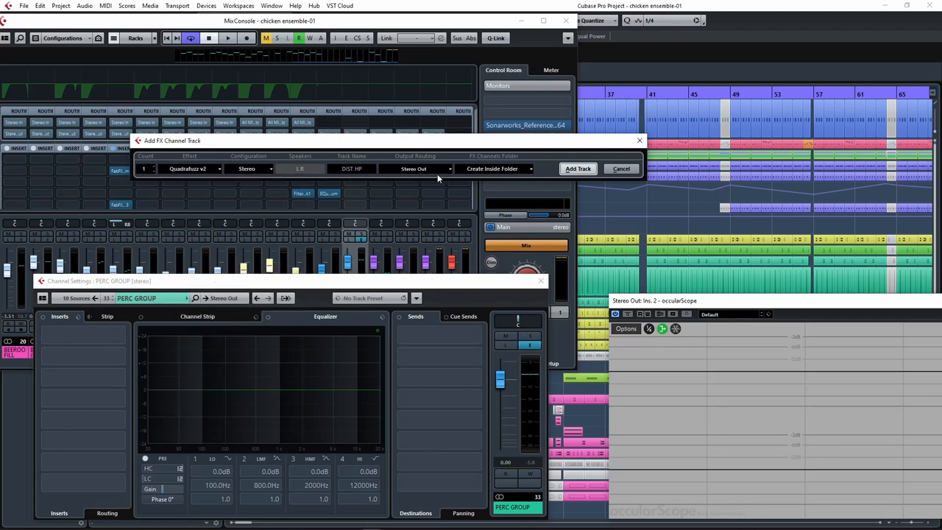
click(577, 168)
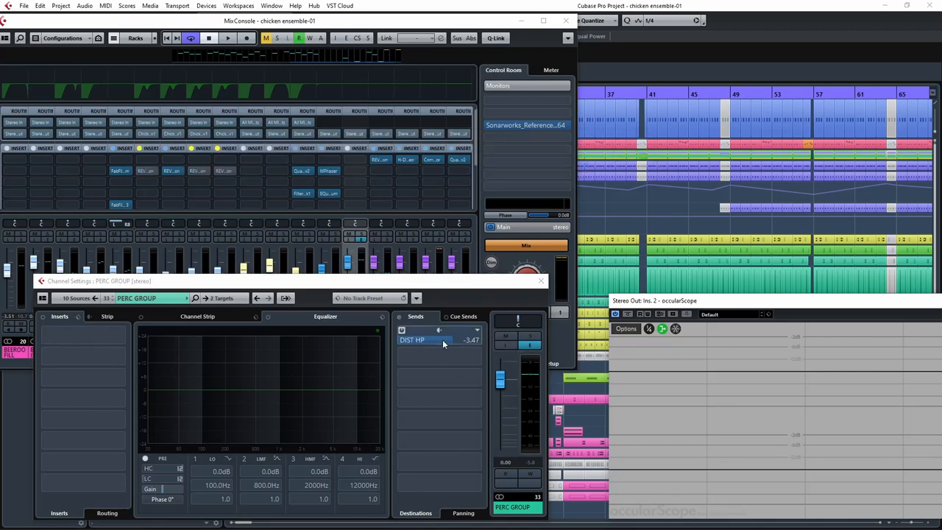
click(542, 280)
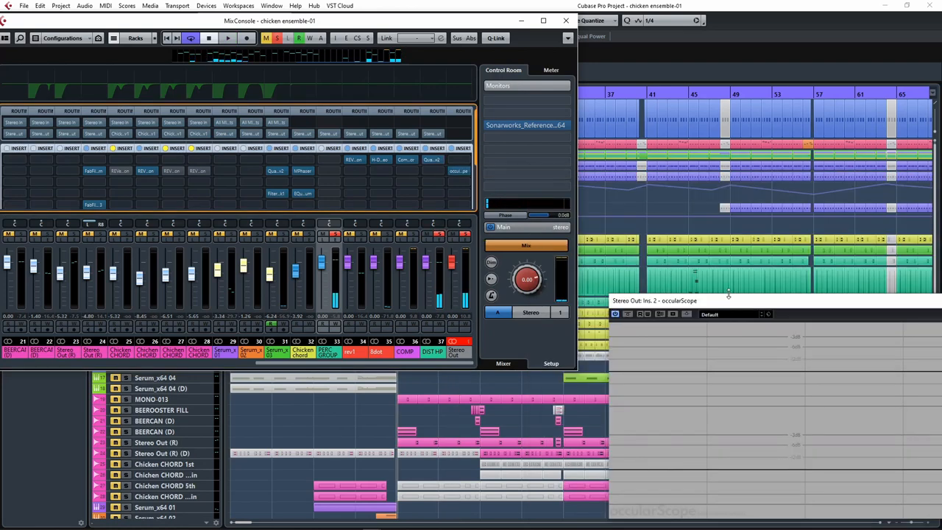
Close the PERC GROUP Channel Settings, leaving the MixConsole with the DIST HP channel
click(430, 159)
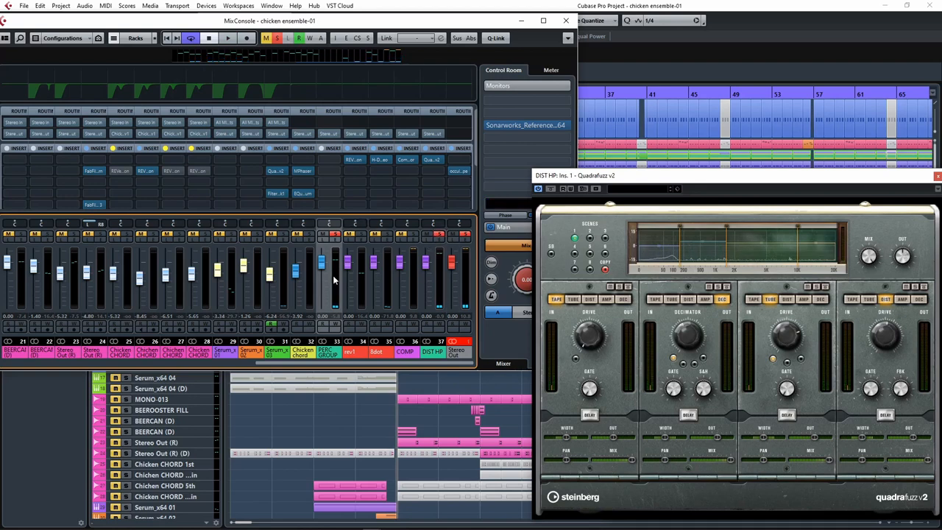
Load EQuilibrium into DIST HP insert slot 2 after QuadraFuzz and set Phase to Zero-latency Analogue
click(459, 171)
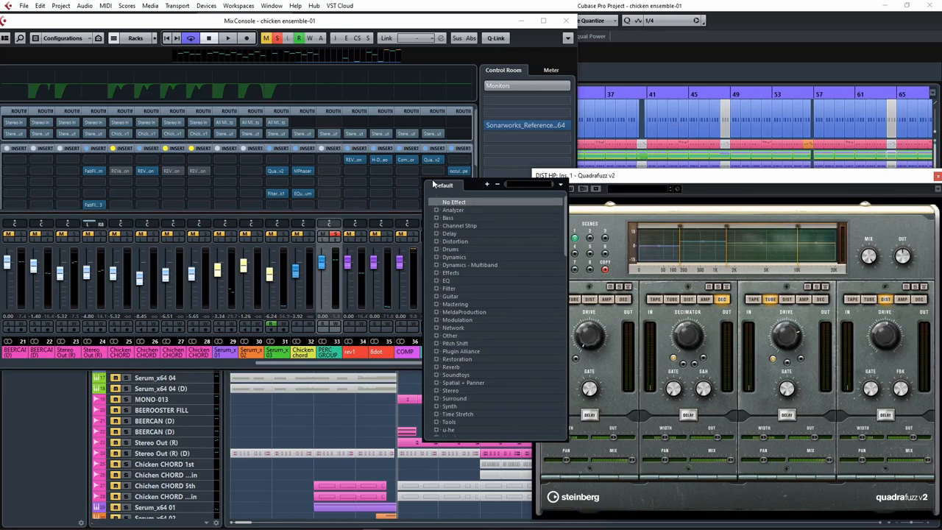
click(446, 280)
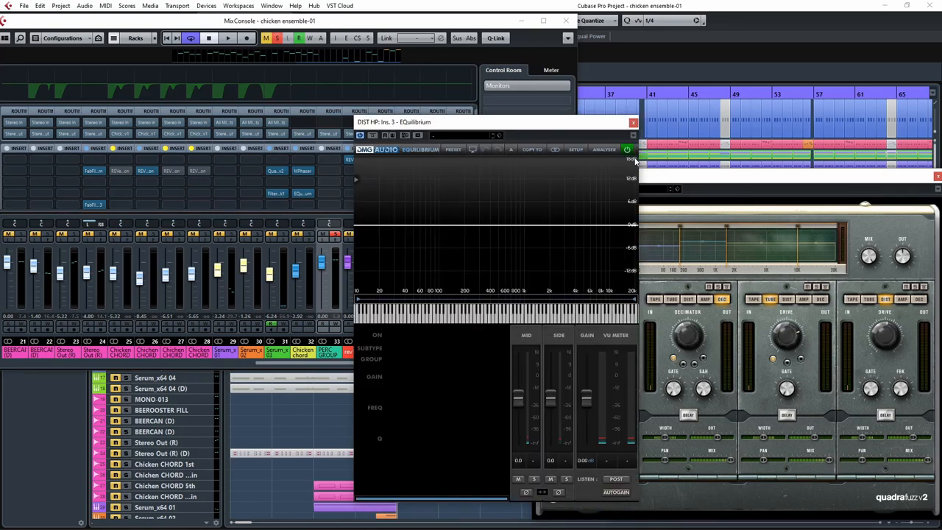
click(600, 151)
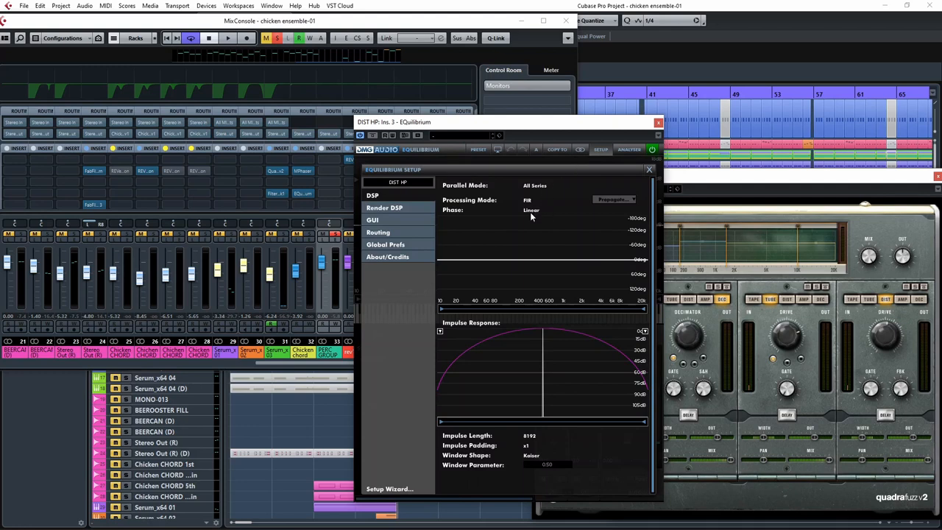
click(531, 209)
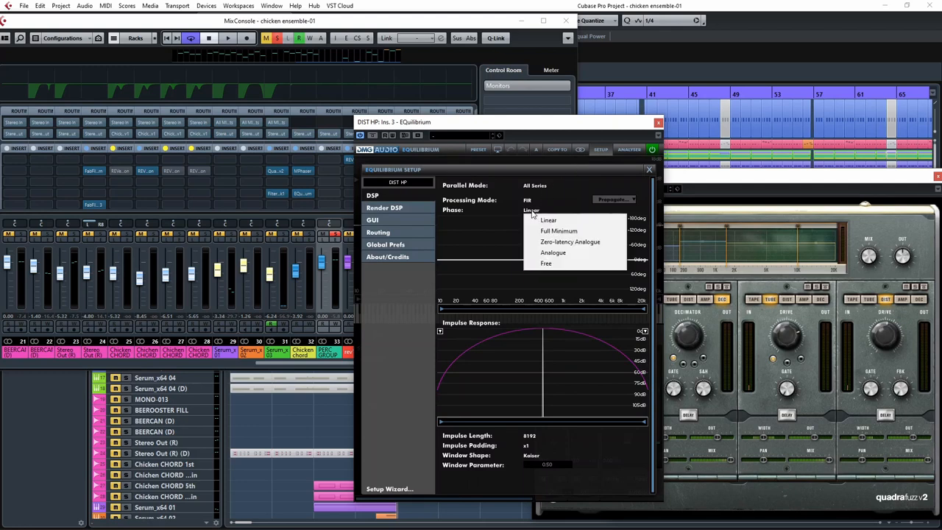
mouse_move(559, 229)
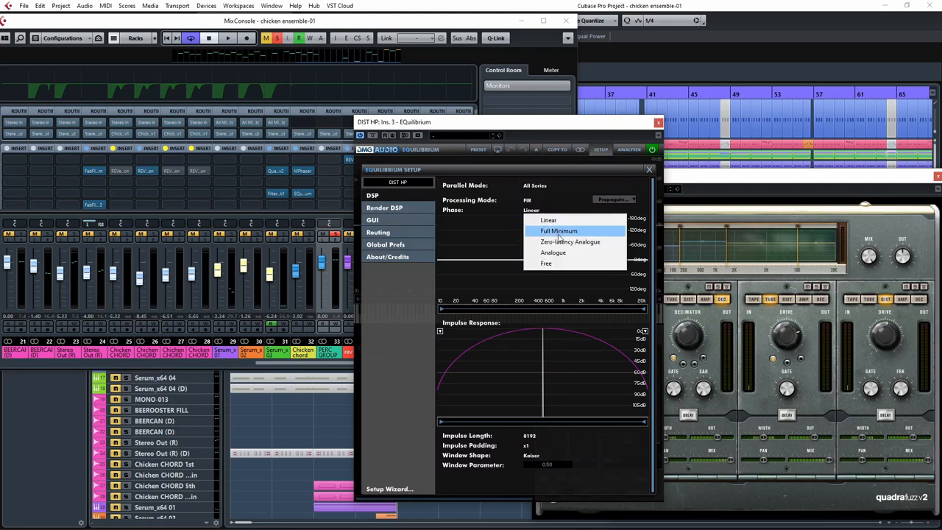
mouse_move(556, 263)
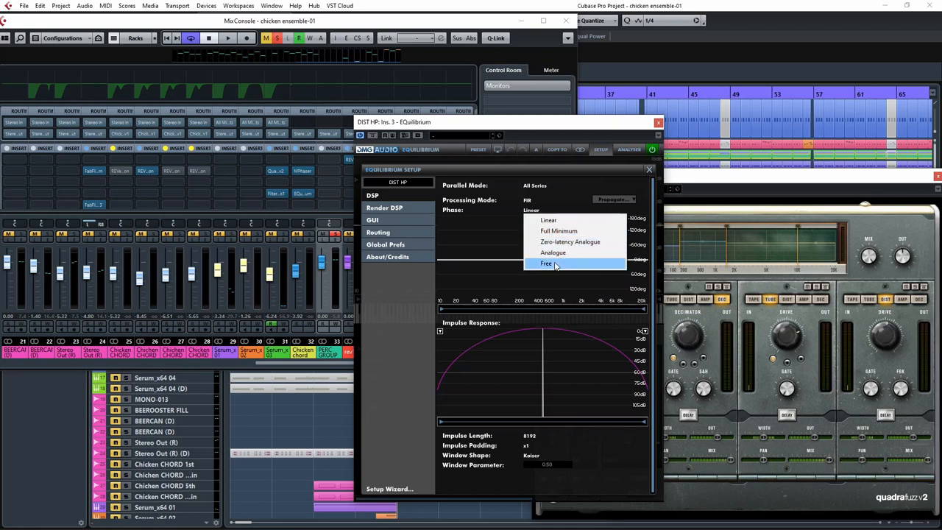
mouse_move(571, 241)
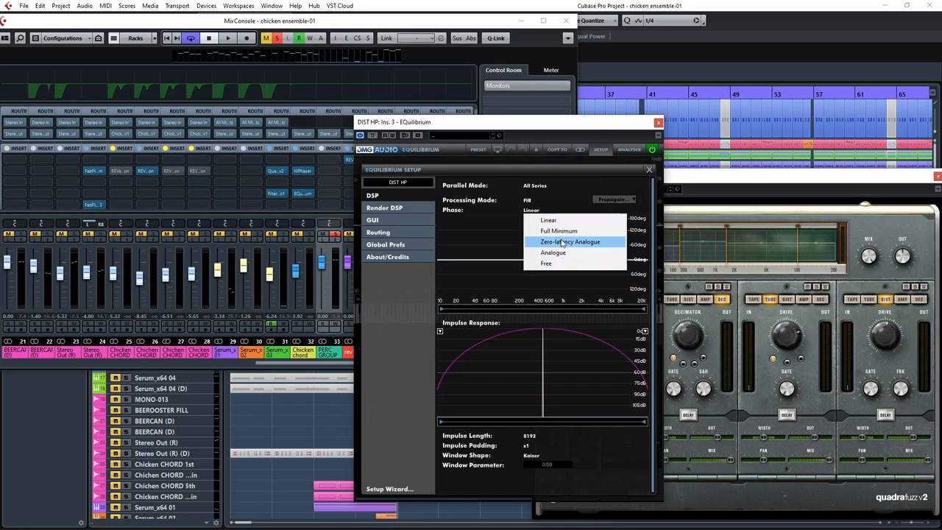
click(571, 241)
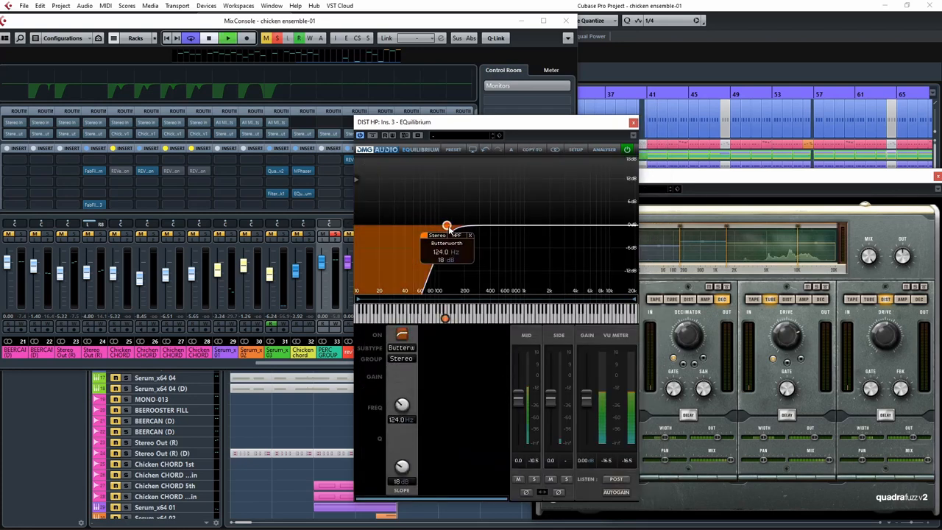
Sweep the EQuilibrium high-pass cutoff from 124 Hz up to roughly 6.6 kHz
drag(446, 227, 562, 223)
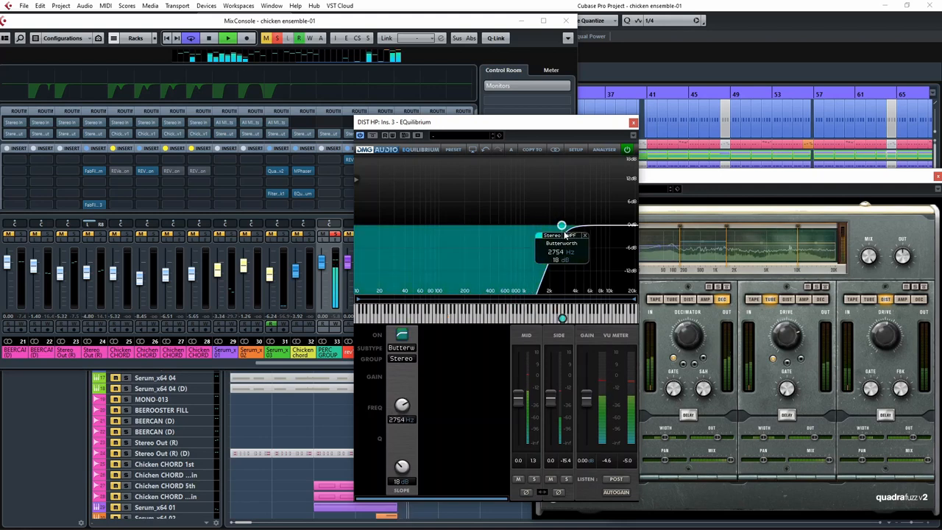
drag(562, 224, 587, 224)
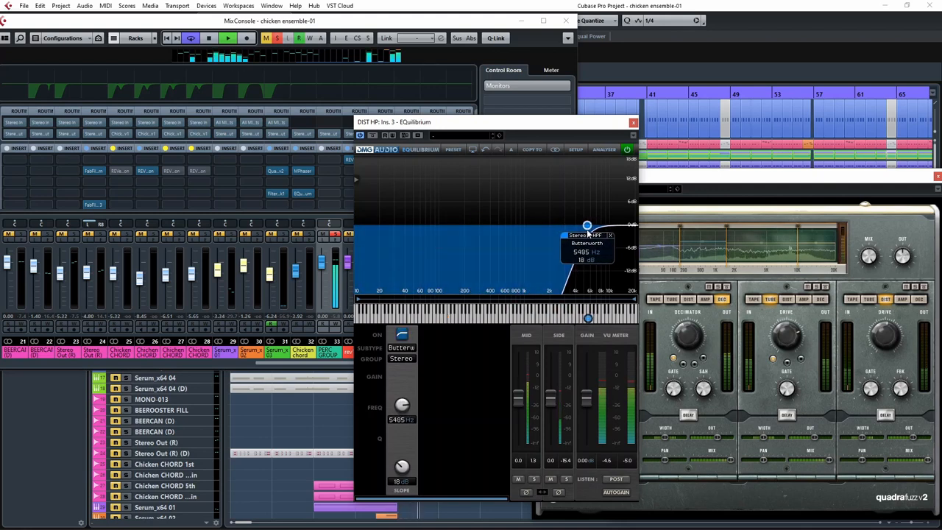
drag(588, 226, 445, 225)
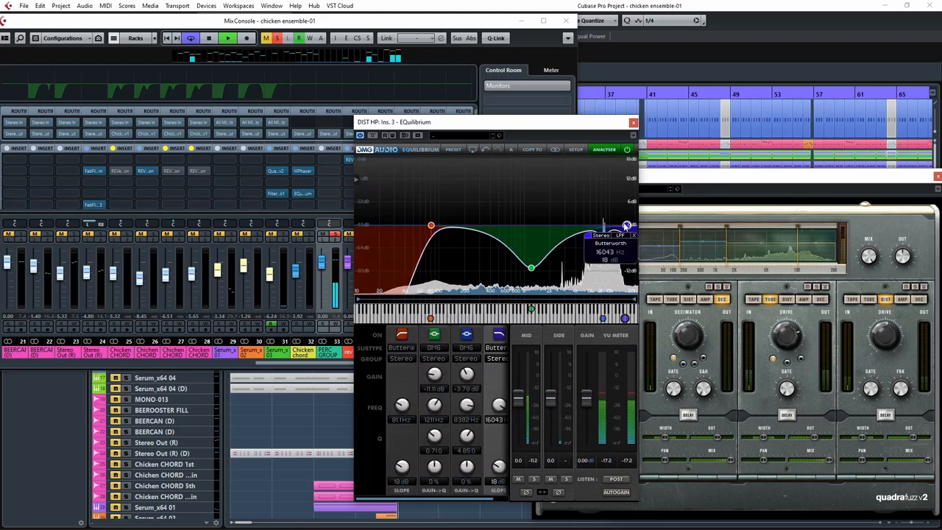
drag(605, 223, 603, 223)
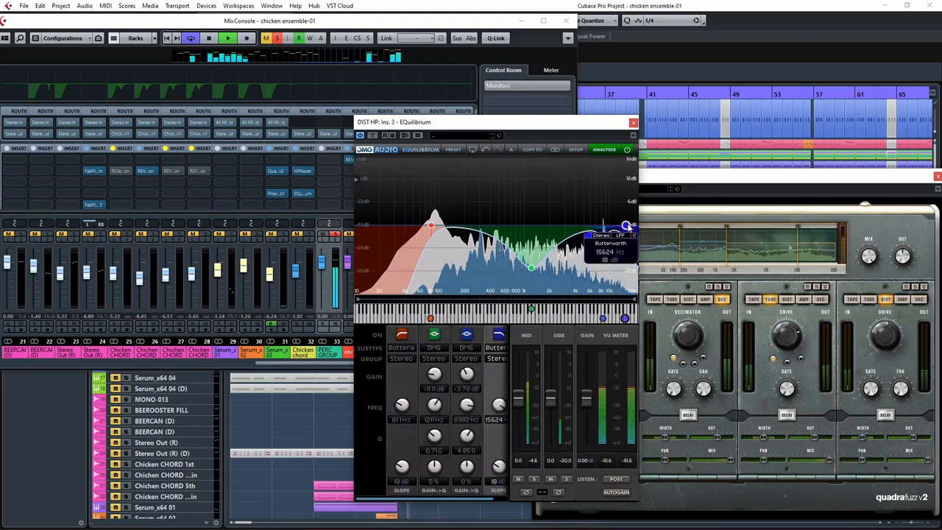
drag(624, 227, 617, 227)
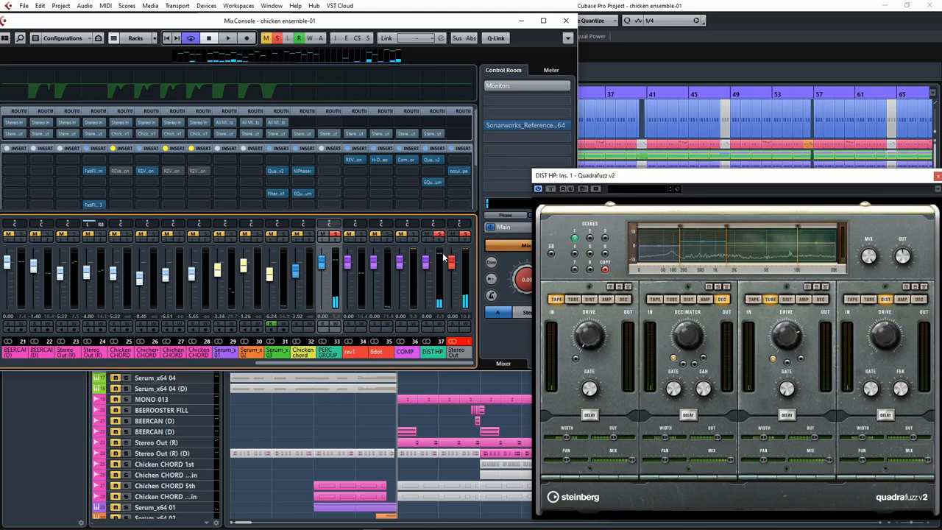
mouse_move(336, 237)
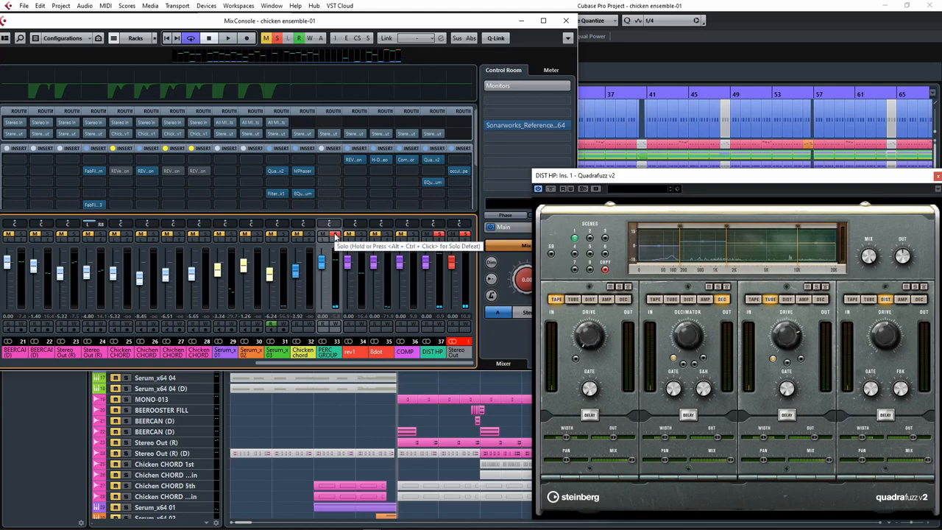